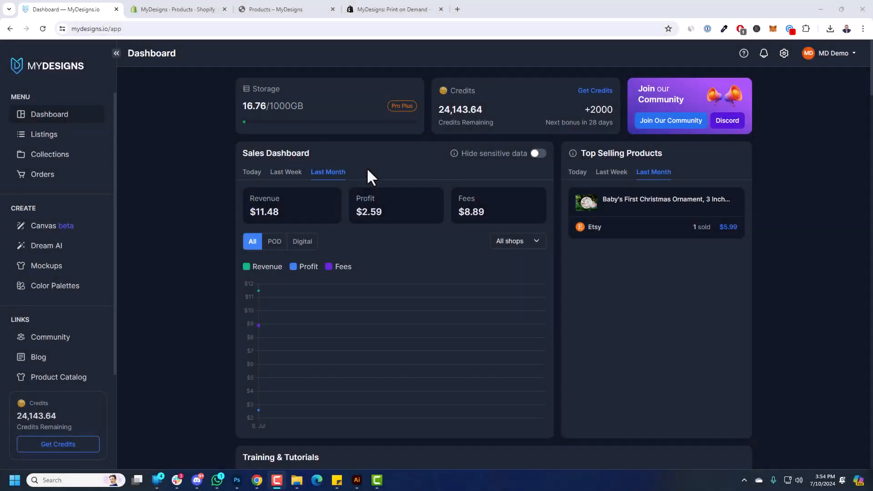
mouse_move(404, 226)
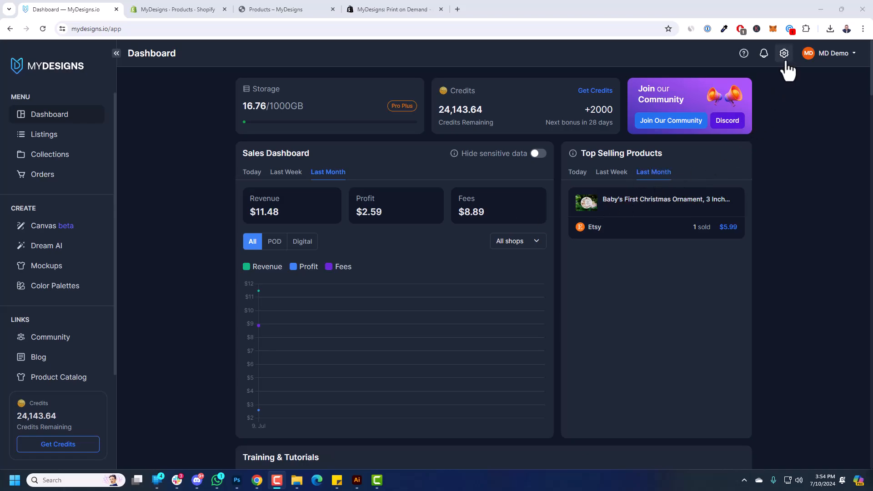
mouse_move(784, 53)
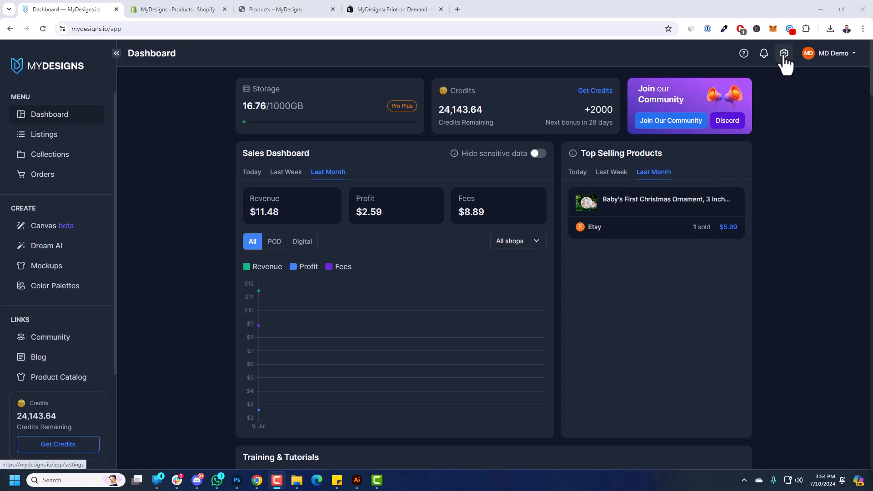
Open MyDesigns shop settings listing the three connected shops: one Etsy and two Shopify.
left_click(784, 53)
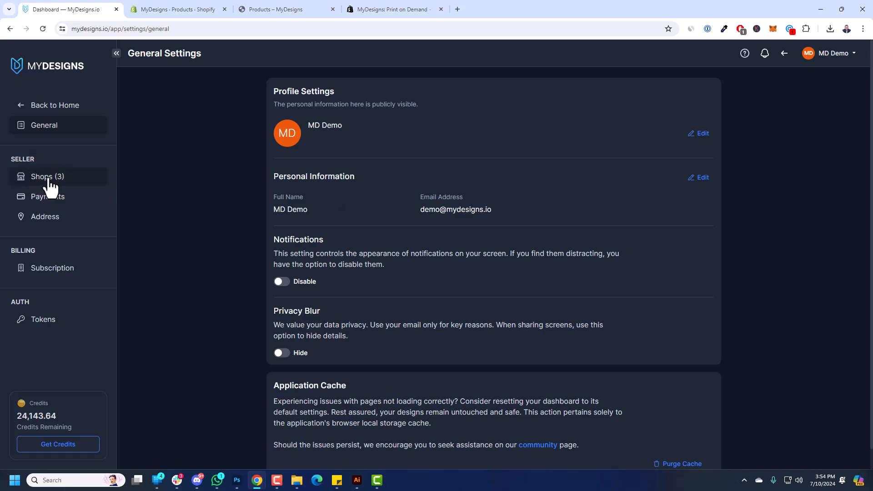
left_click(48, 176)
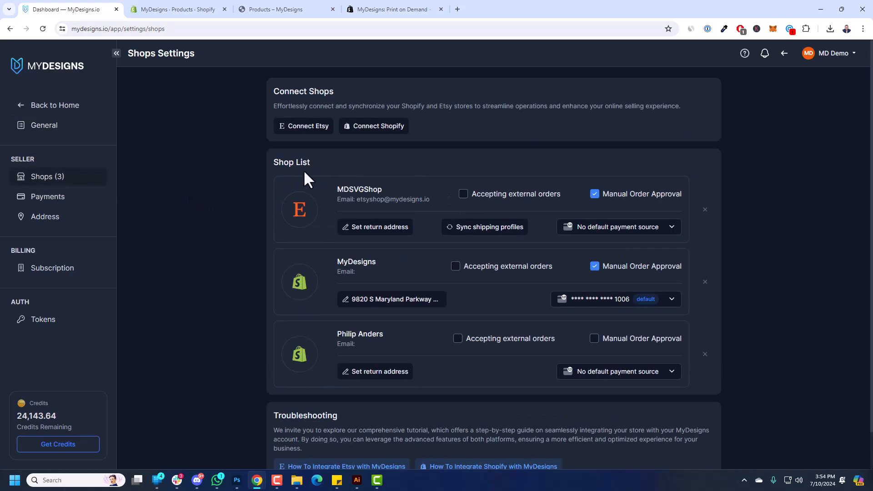
mouse_move(326, 271)
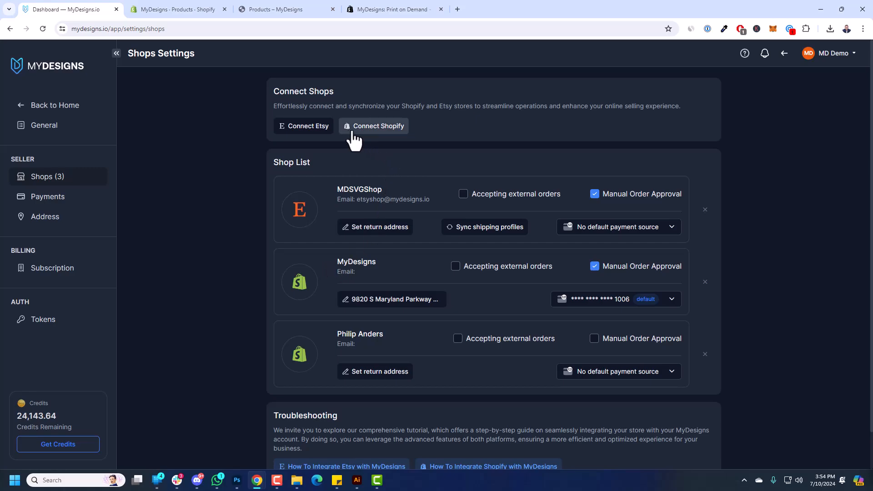
mouse_move(389, 145)
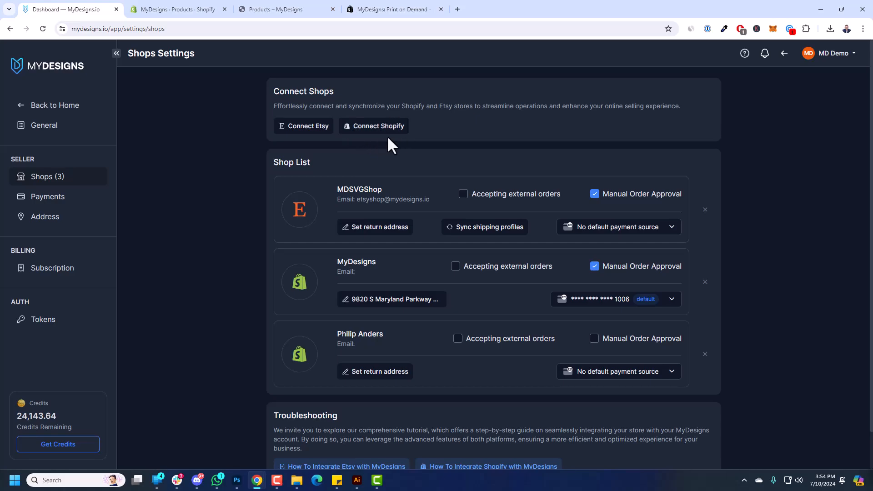
Bring up the MyDesigns: Print on Demand listing in the Shopify App Store via Connect Shopify.
left_click(394, 9)
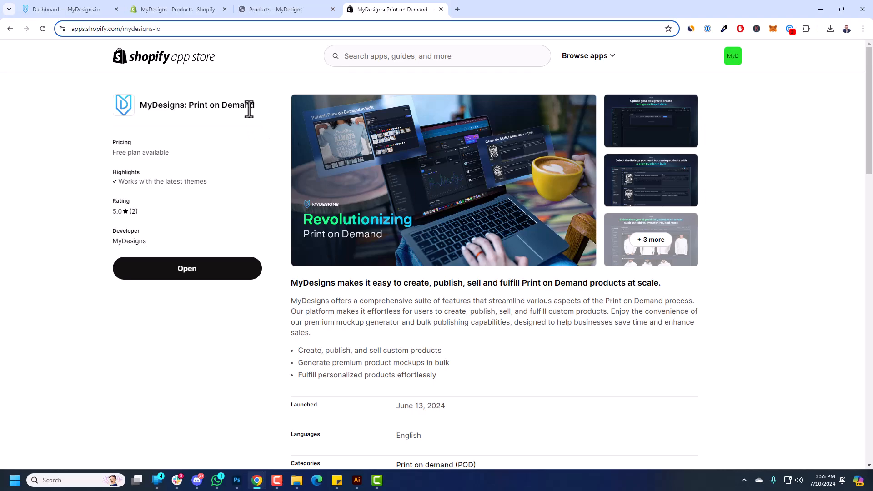
mouse_move(232, 284)
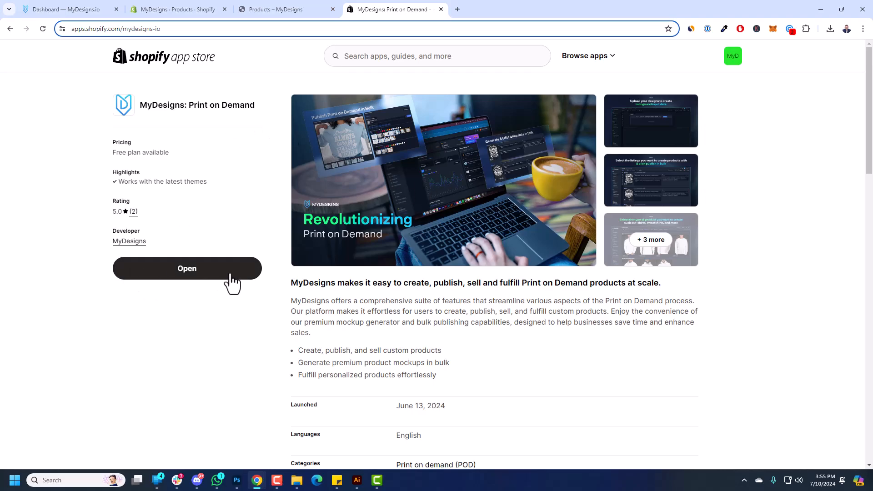
mouse_move(196, 277)
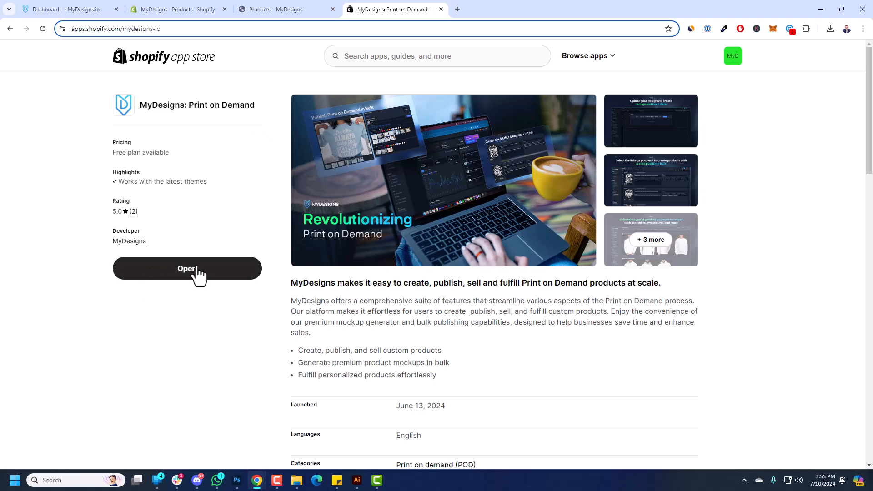
mouse_move(192, 281)
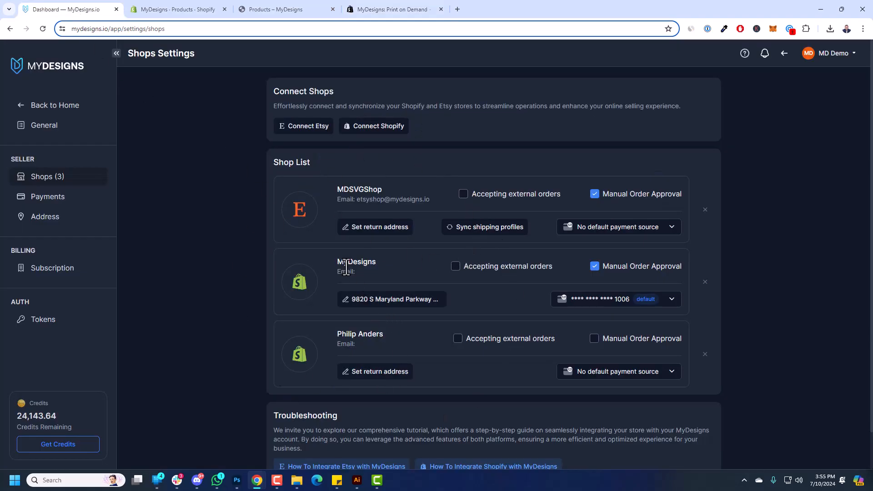
mouse_move(682, 278)
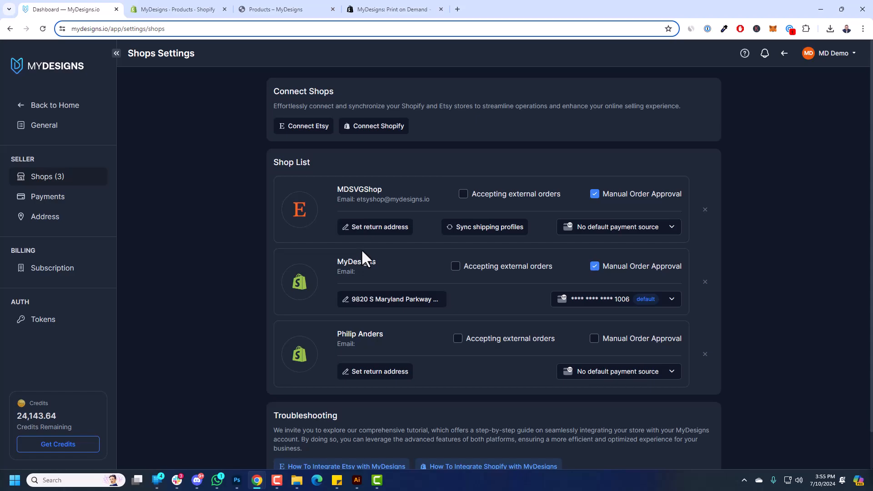
mouse_move(42, 126)
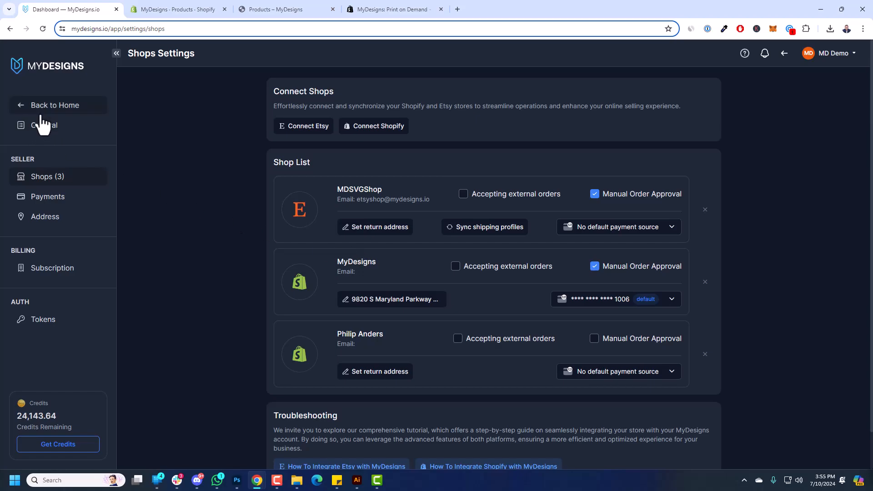
Return to the MyDesigns dashboard, view the tumbler wrap listings, then switch to Shopify admin Products.
left_click(54, 104)
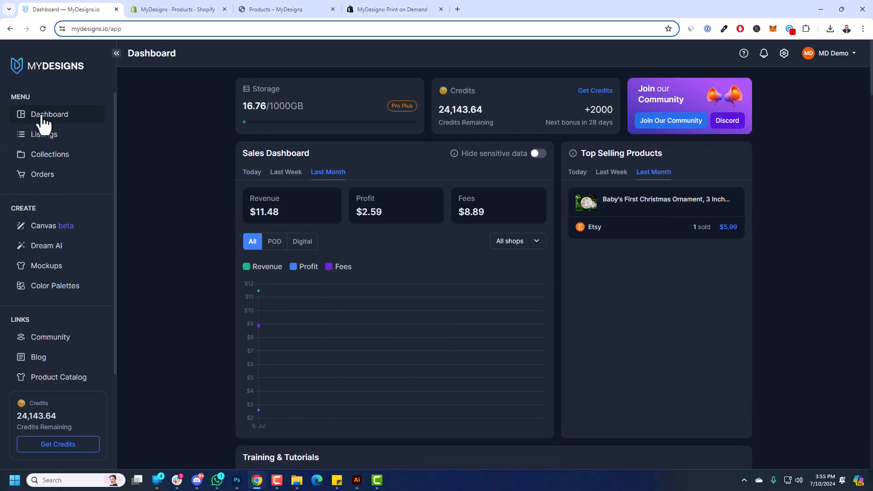
left_click(44, 135)
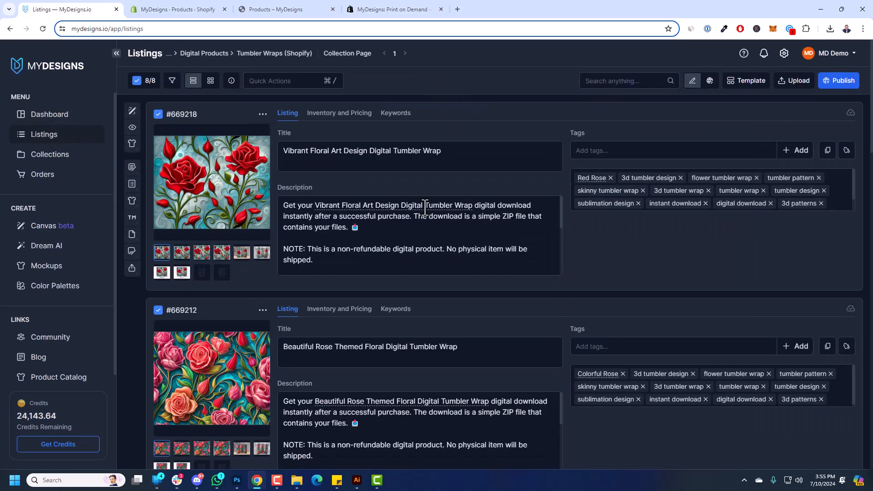
mouse_move(568, 202)
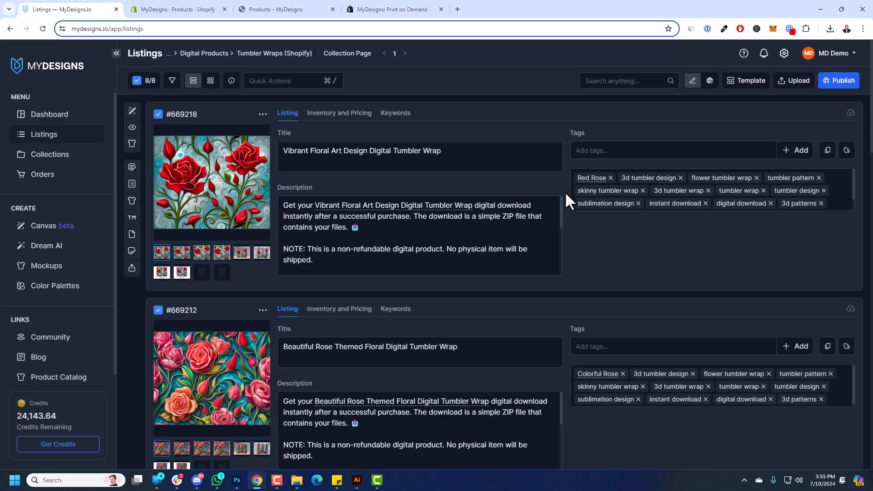
left_click(177, 9)
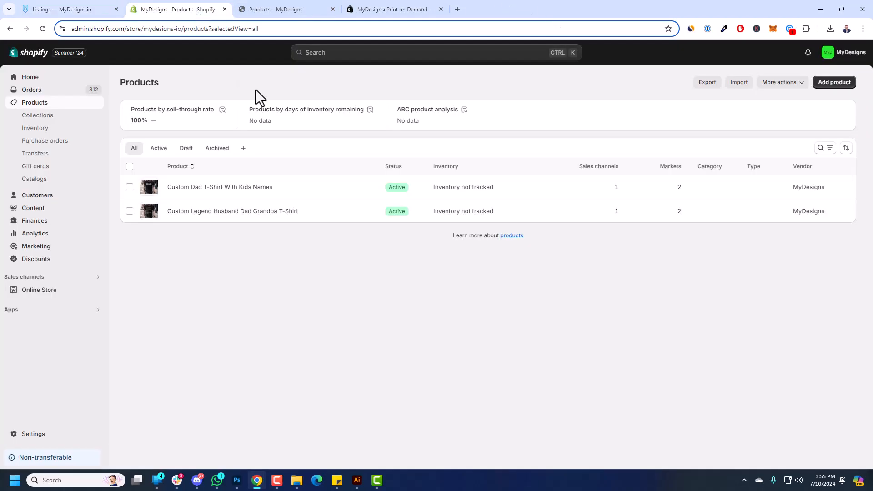
mouse_move(270, 137)
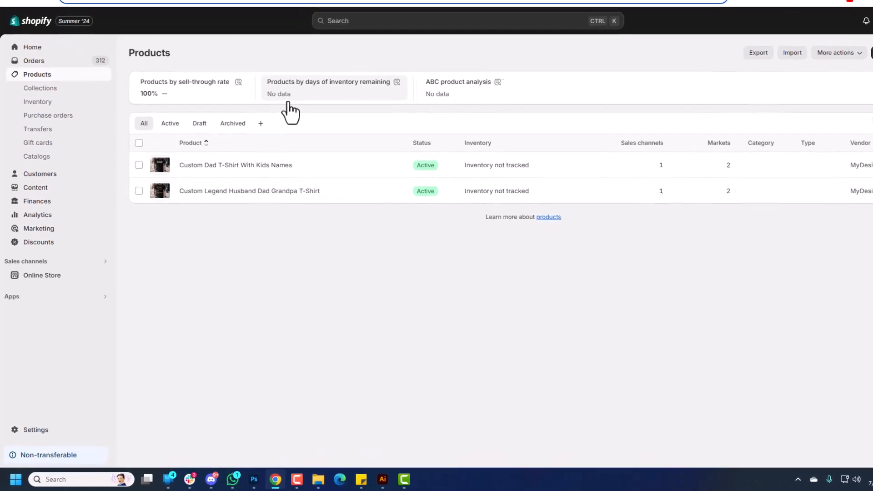
Open Shopify Settings > Checkout showing the live MyDesigns checkout configuration.
scroll("down", 3)
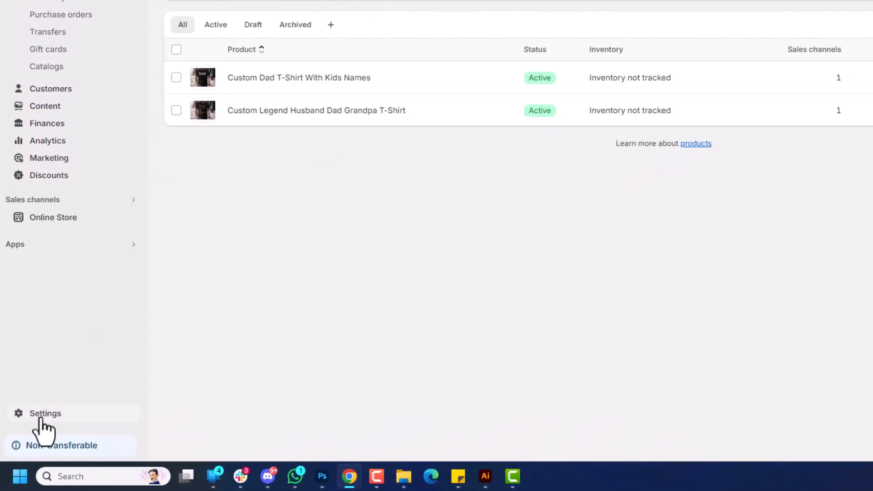
left_click(44, 413)
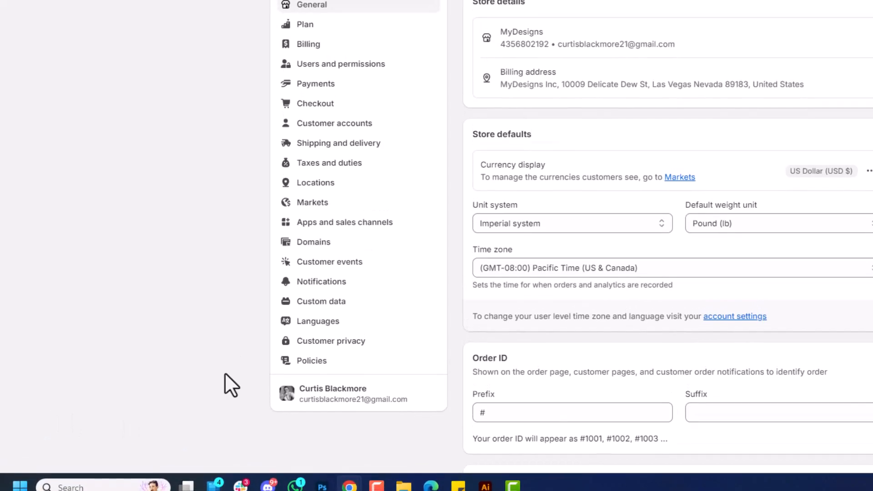
left_click(316, 103)
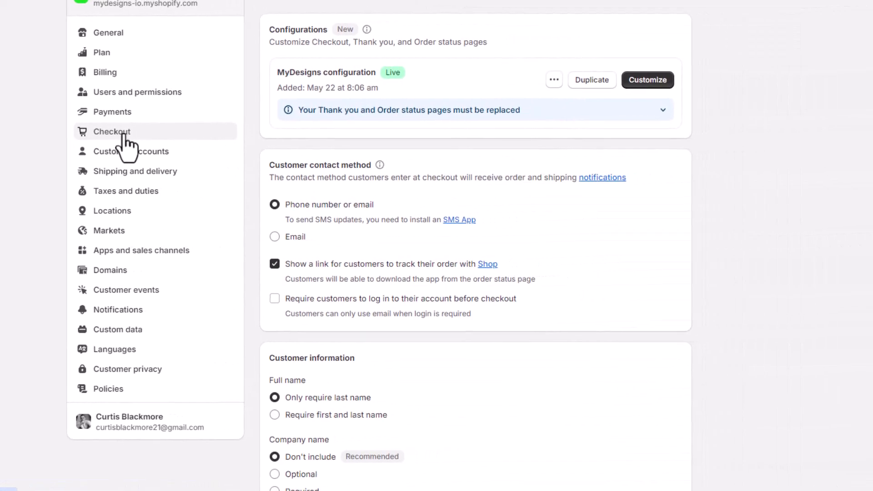
mouse_move(639, 105)
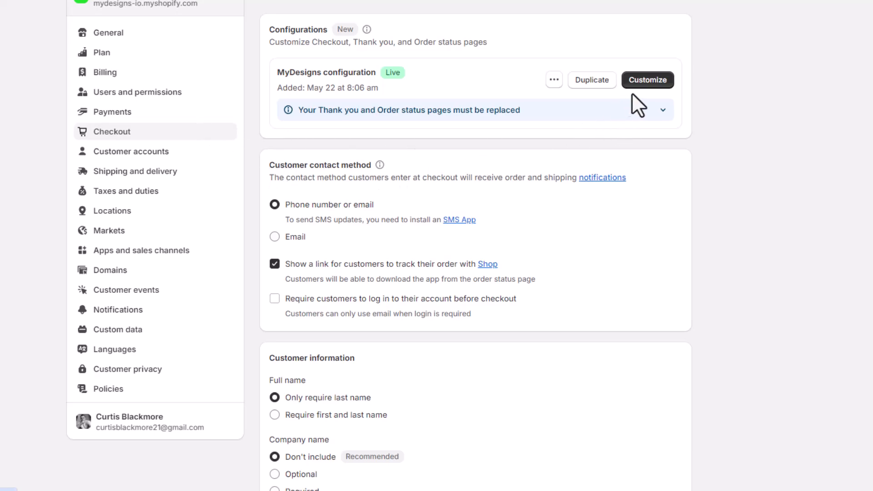
Customize the live checkout, switch to the Thank you page, and list its sections.
left_click(646, 79)
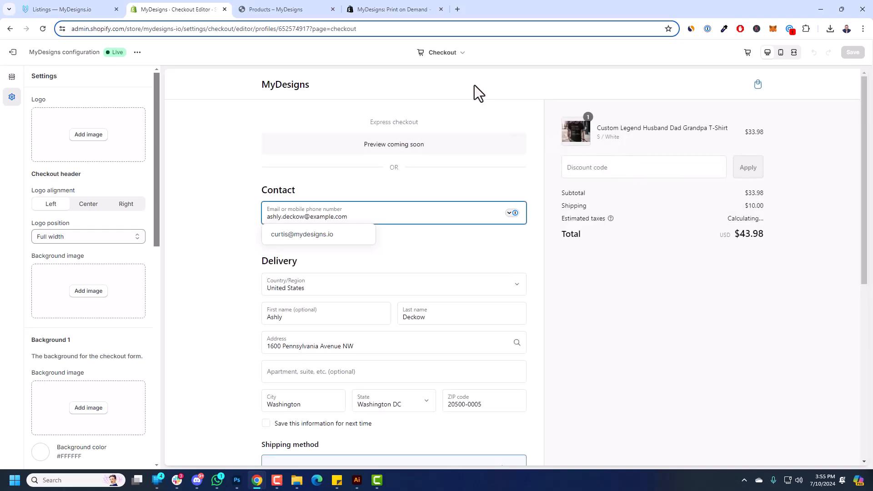
left_click(441, 52)
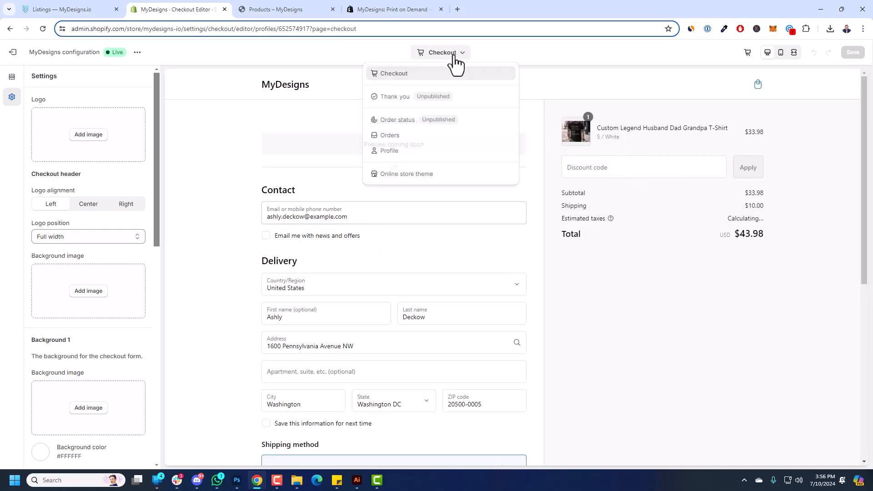
left_click(394, 96)
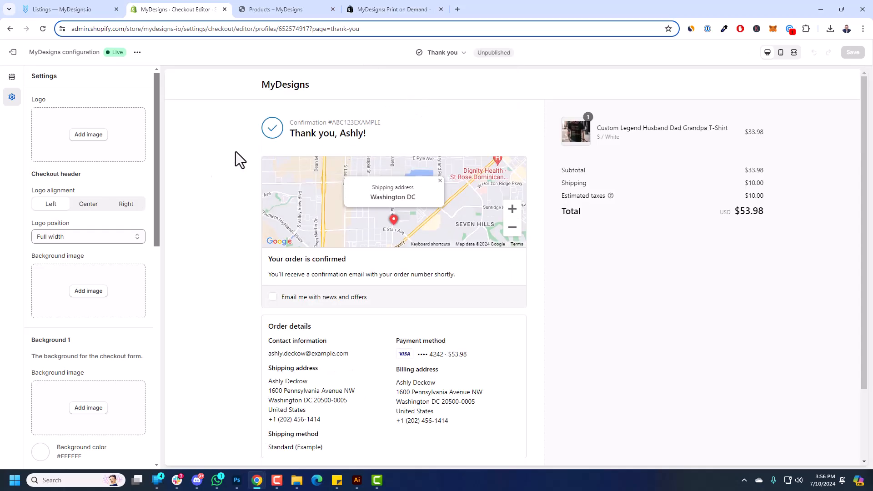
left_click(12, 77)
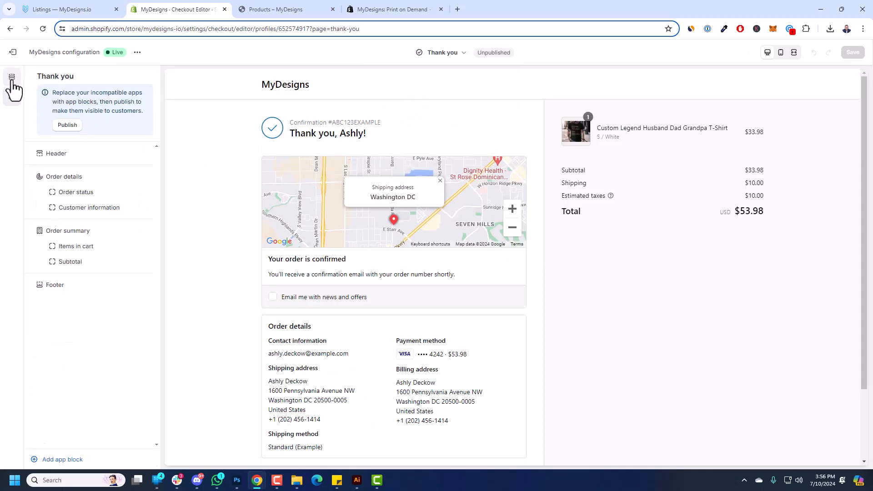
left_click(12, 76)
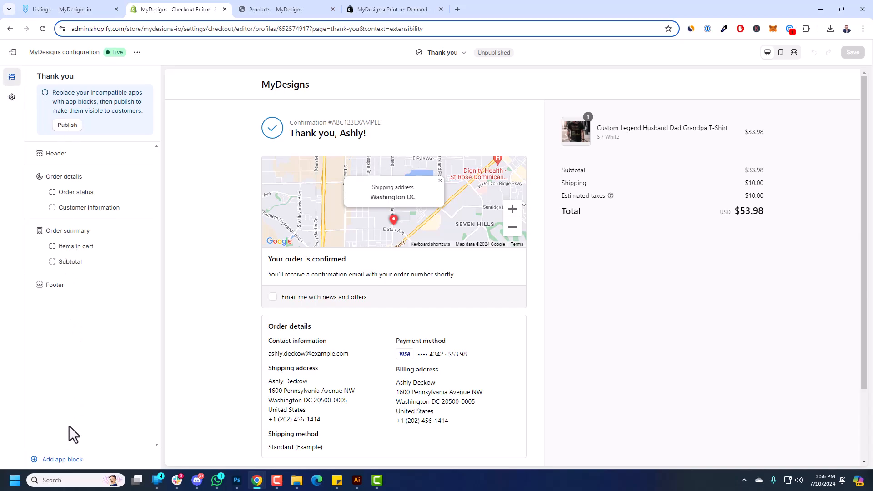
mouse_move(71, 468)
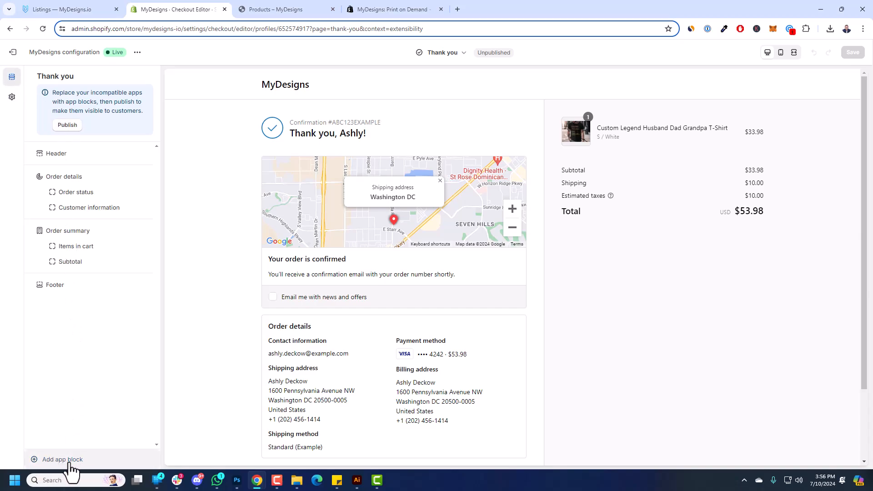
Add the MyDesigns Digital Download Files block to the Thank you page, then switch to Order status.
left_click(59, 460)
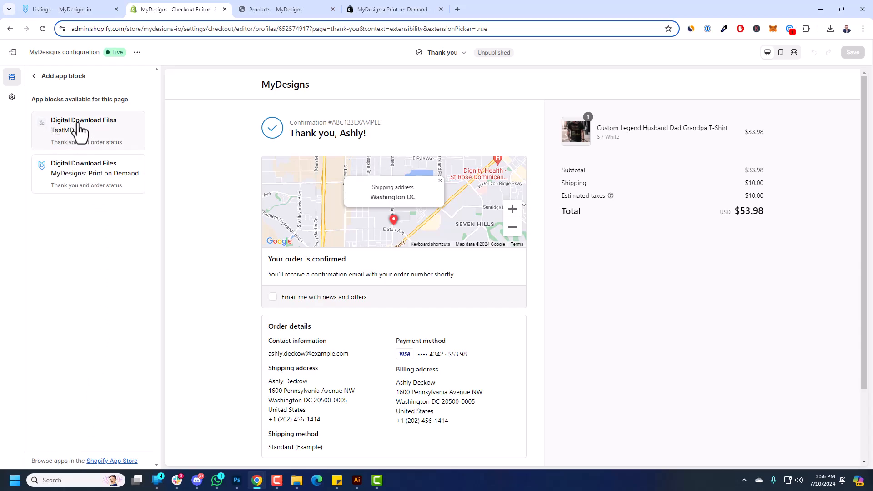
mouse_move(63, 169)
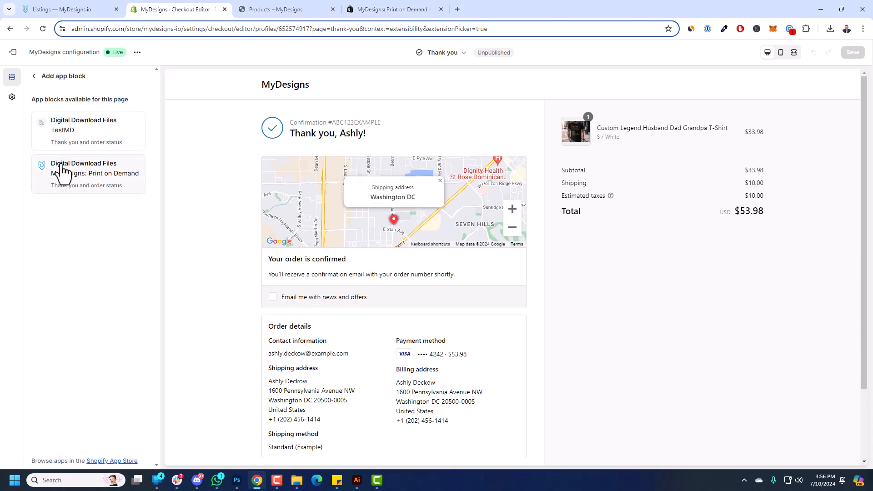
mouse_move(72, 181)
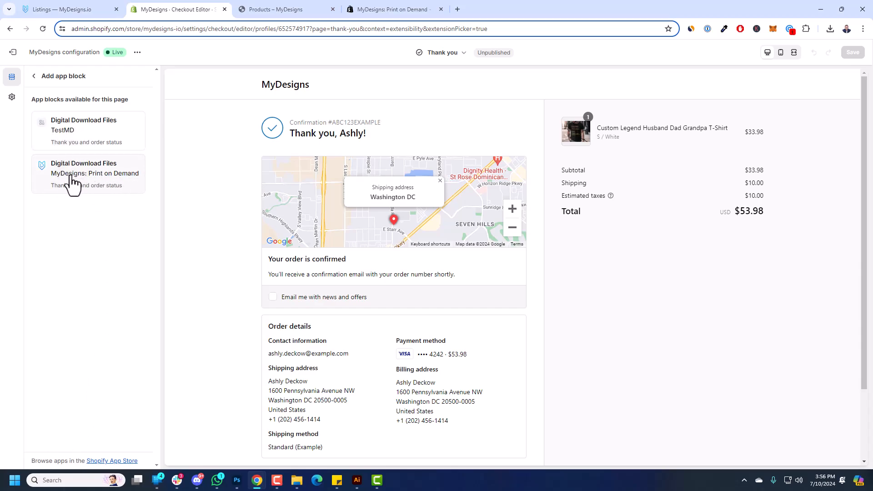
mouse_move(87, 181)
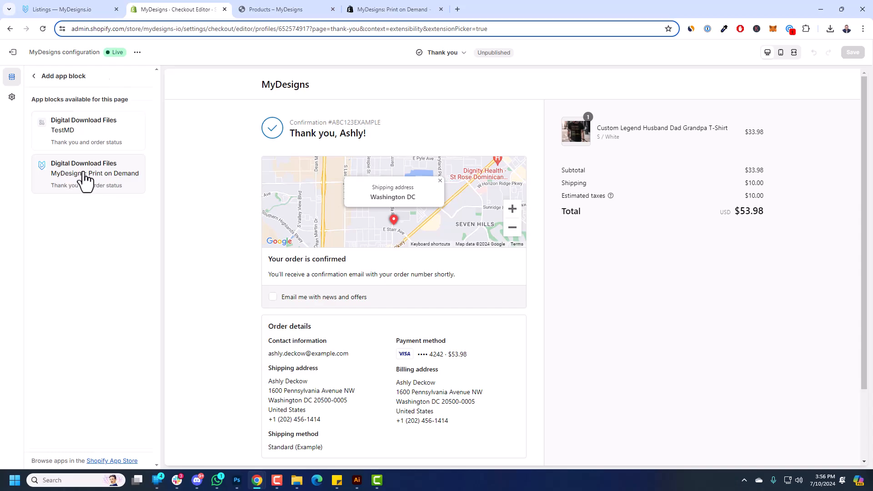
left_click(95, 173)
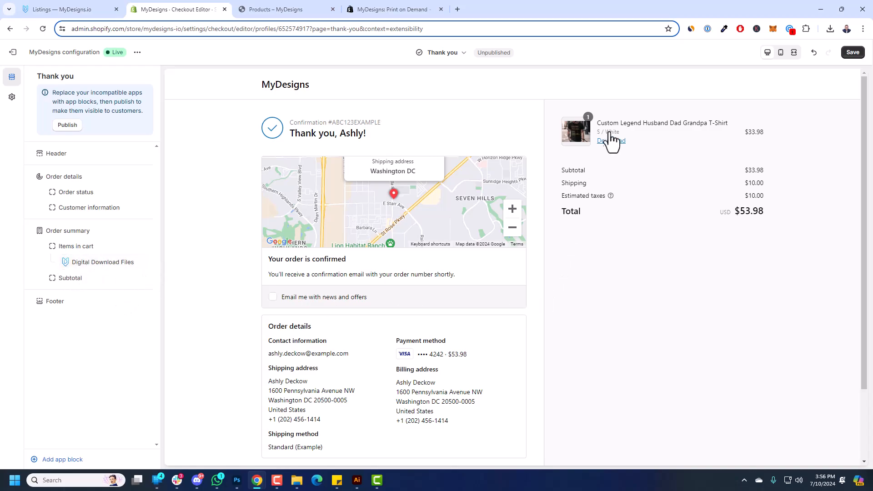
mouse_move(605, 126)
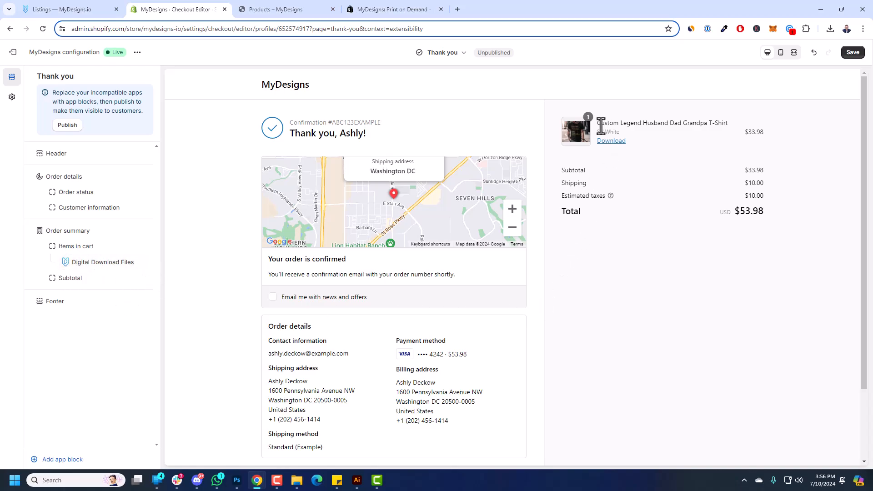
mouse_move(611, 140)
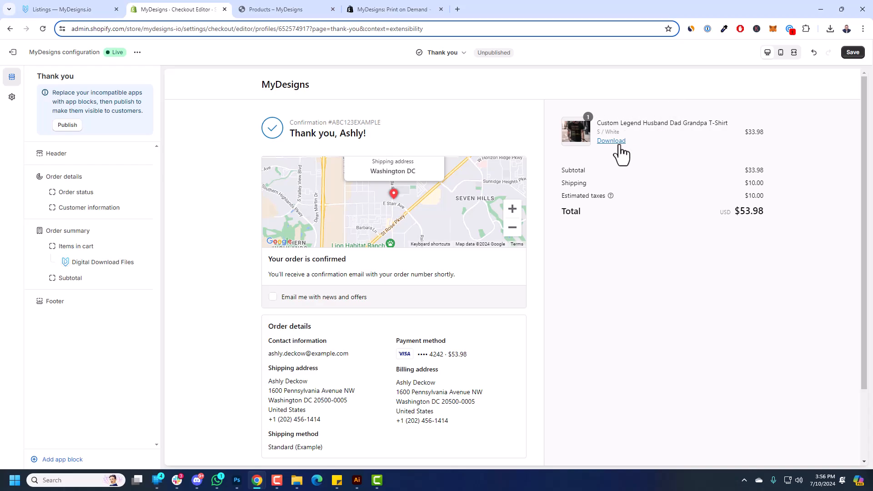
mouse_move(623, 151)
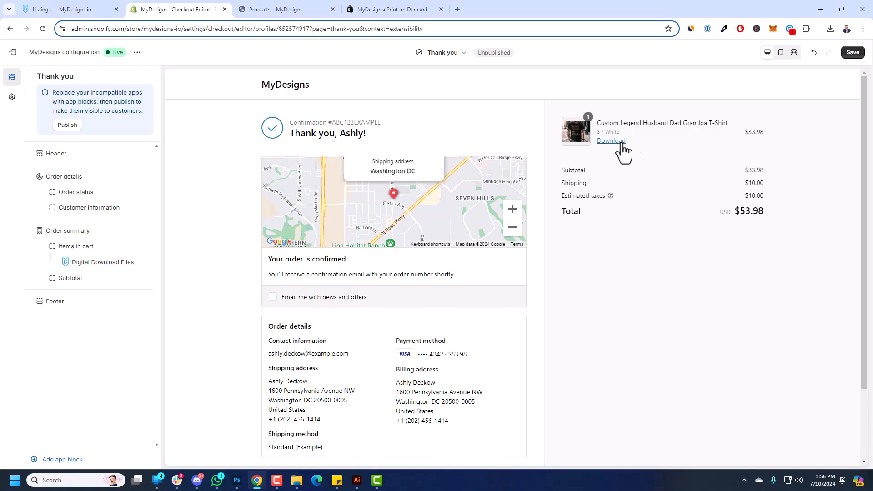
left_click(440, 52)
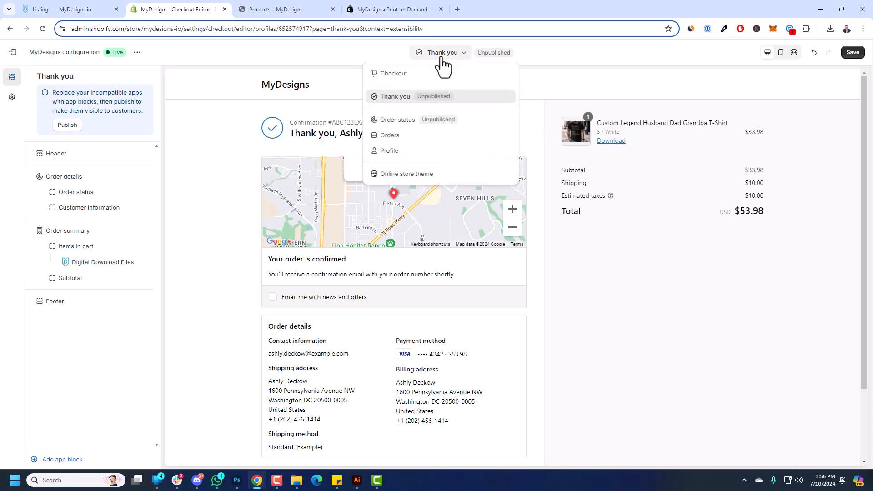
left_click(399, 119)
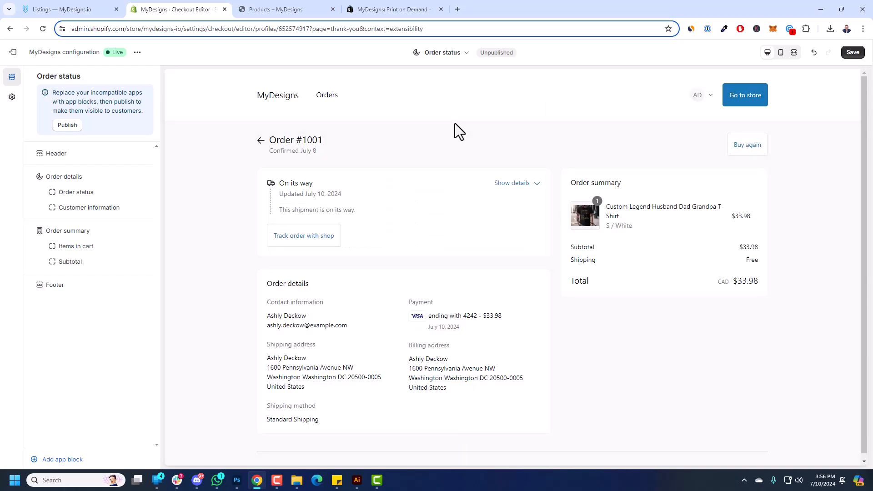
mouse_move(397, 211)
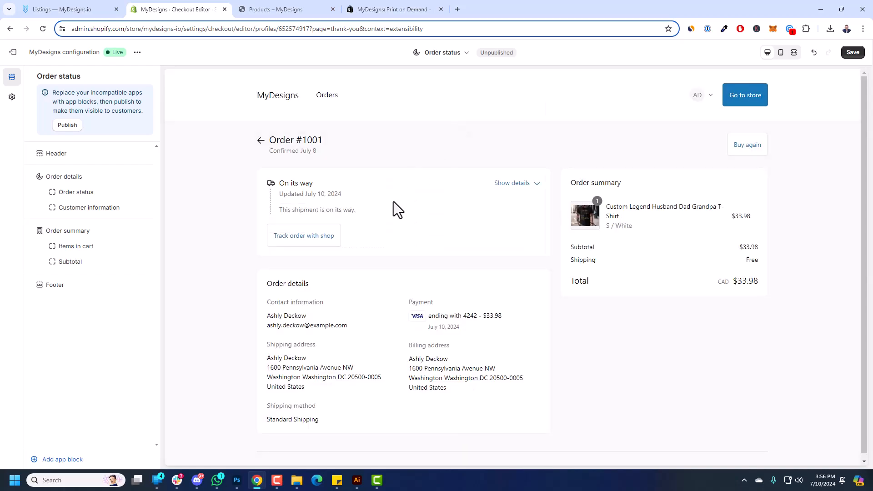
mouse_move(57, 460)
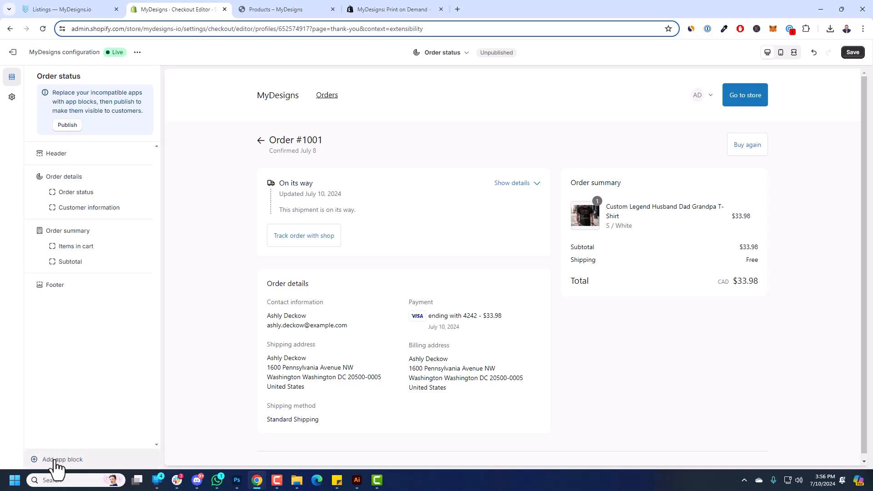
mouse_move(440, 53)
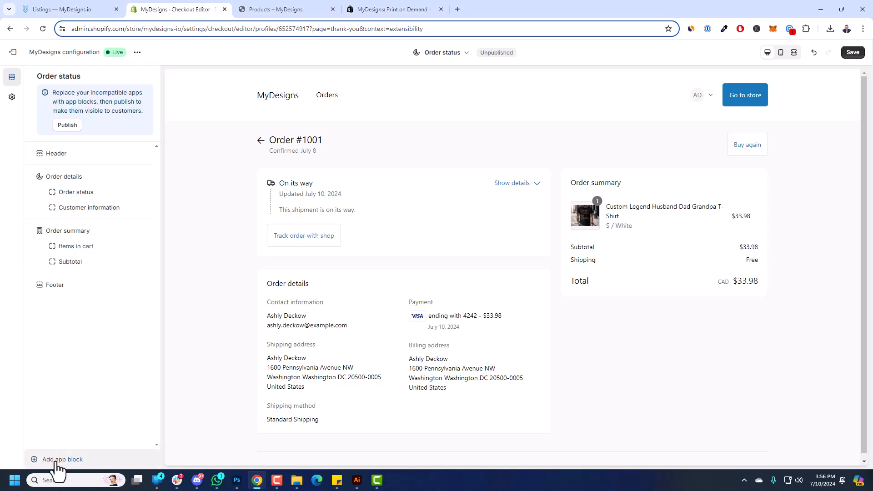
Add the MyDesigns Digital Download Files block to the Order status page.
left_click(59, 459)
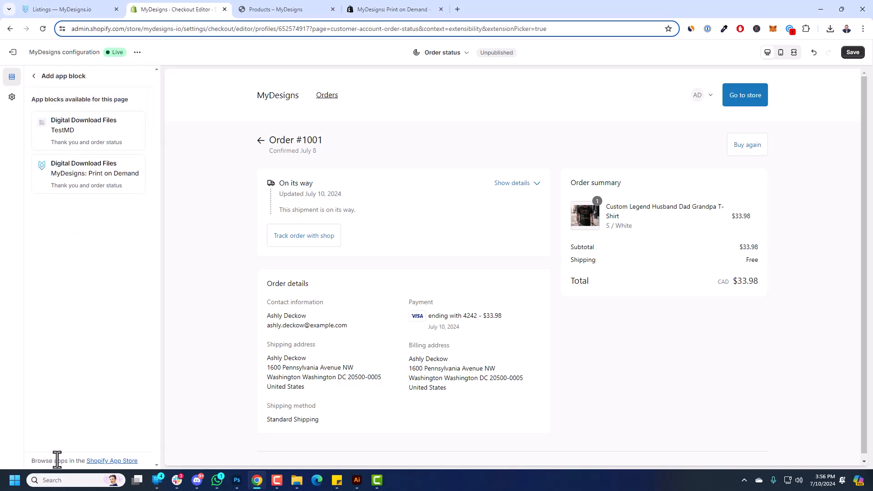
left_click(94, 173)
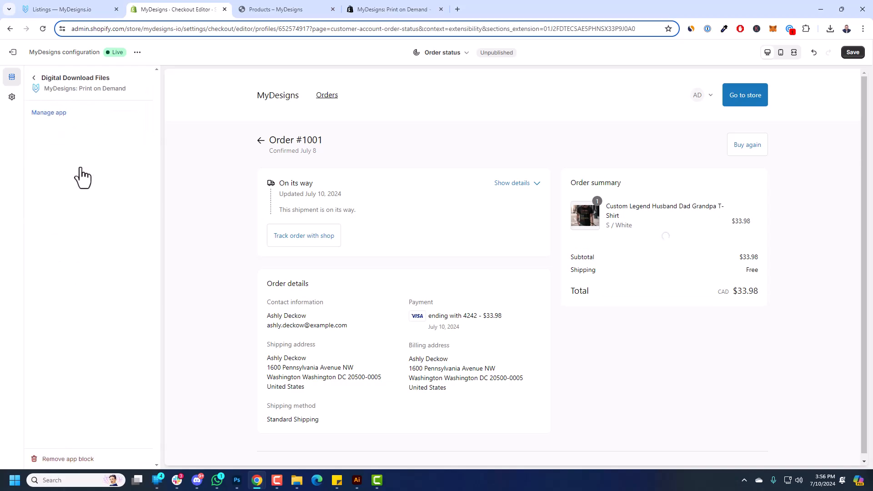
left_click(33, 78)
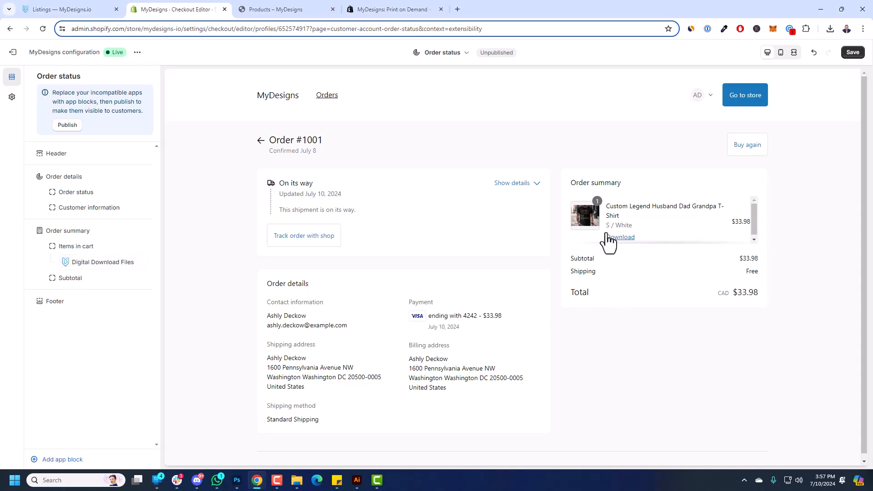
mouse_move(626, 251)
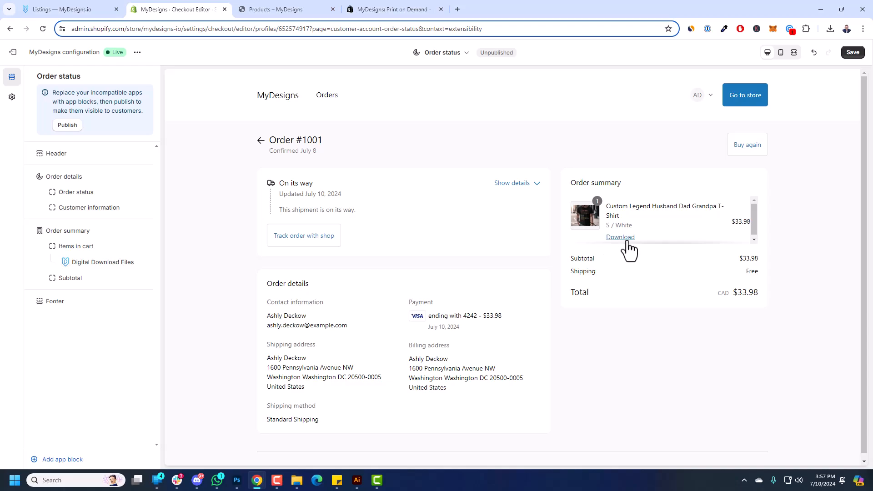
mouse_move(625, 249)
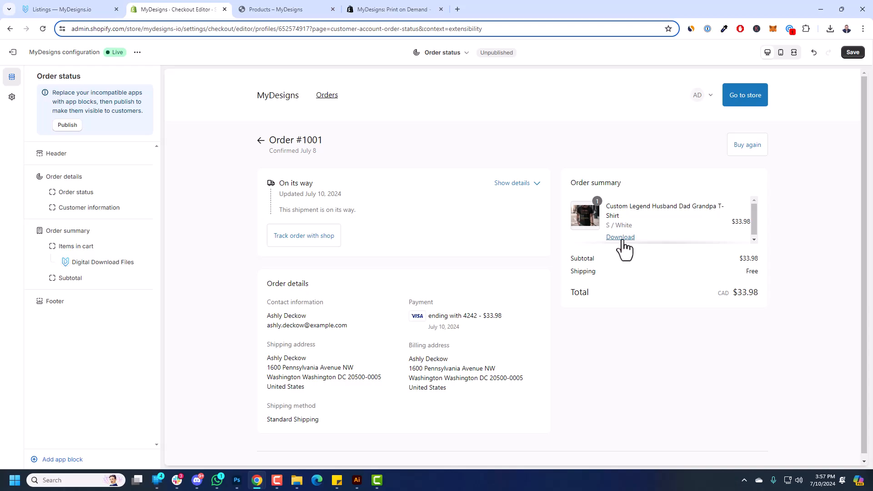
mouse_move(611, 158)
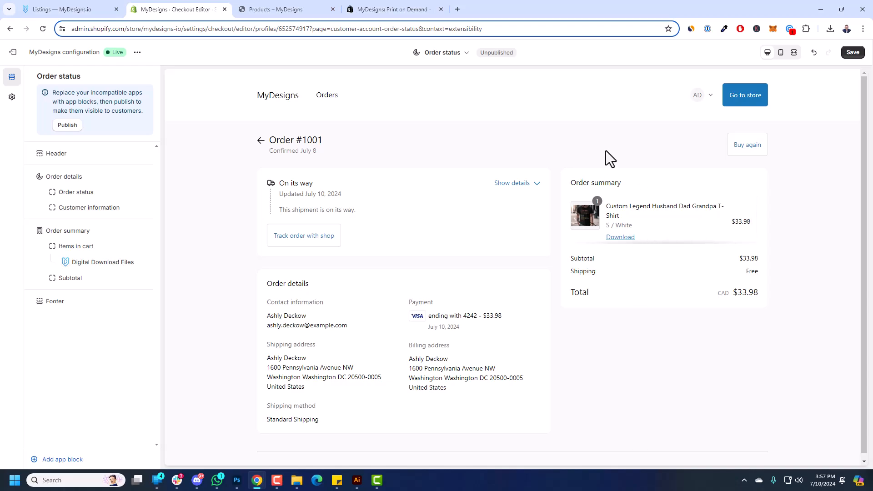
mouse_move(826, 101)
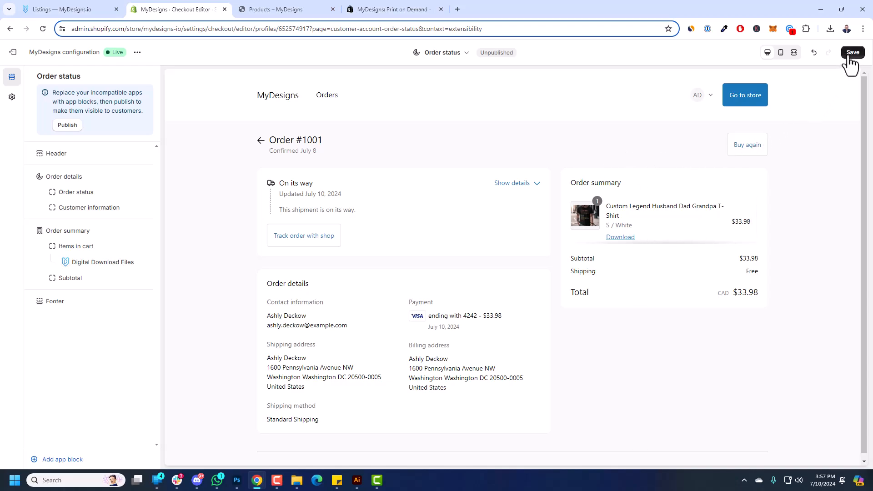
Save the checkout configuration, exit the editor and return to the admin Home dashboard.
left_click(852, 52)
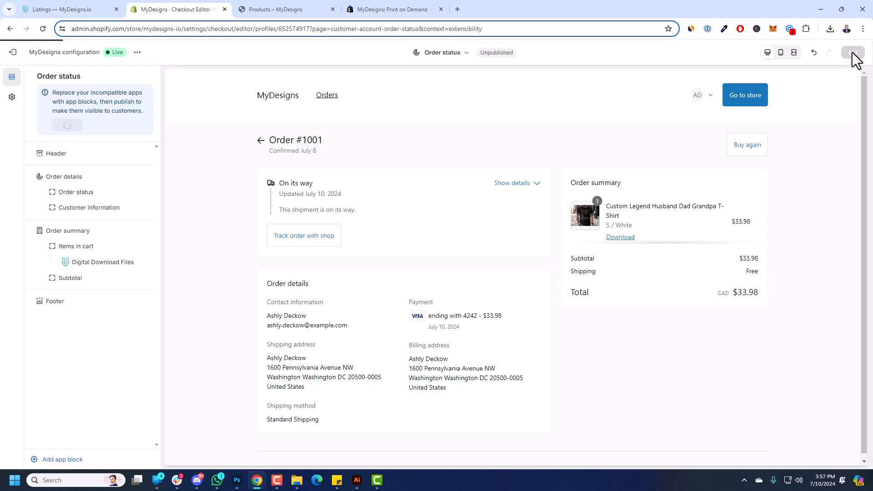
left_click(853, 52)
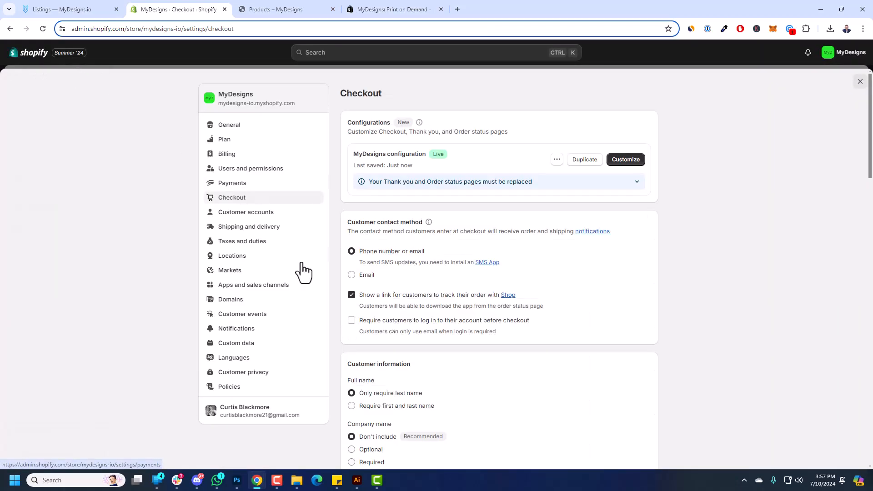
left_click(860, 81)
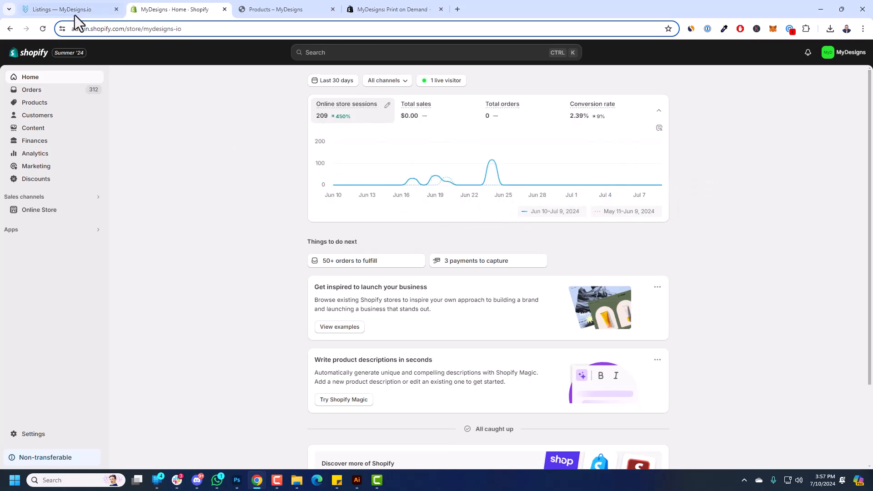
Switch to the MyDesigns Tumbler Wraps listings and change to list view with titles, descriptions, tags.
left_click(61, 10)
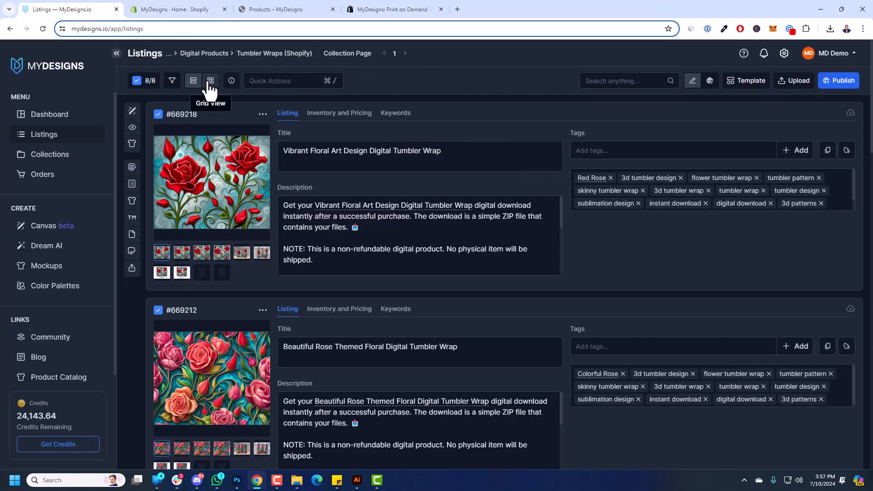
left_click(211, 80)
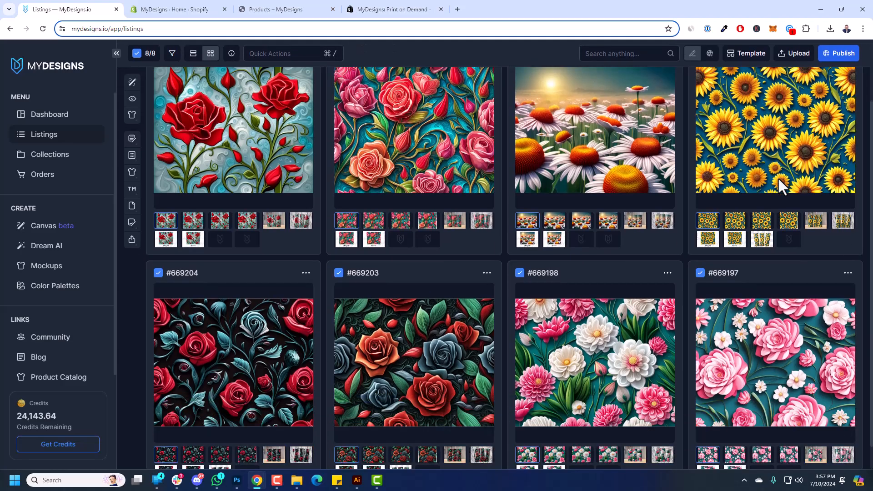
scroll("down", 3)
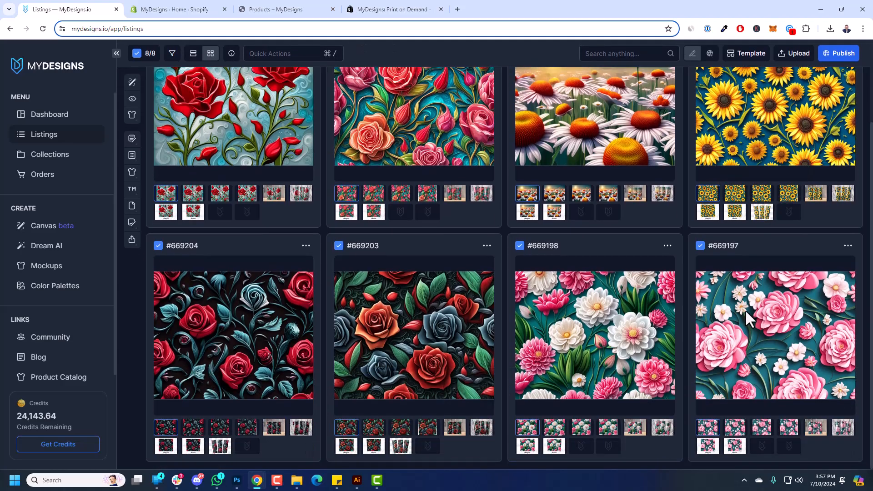
scroll("up", 3)
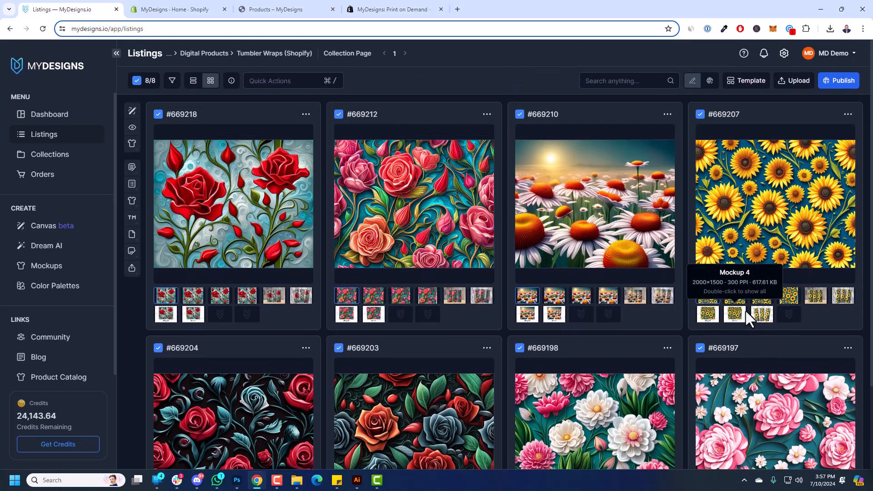
mouse_move(400, 295)
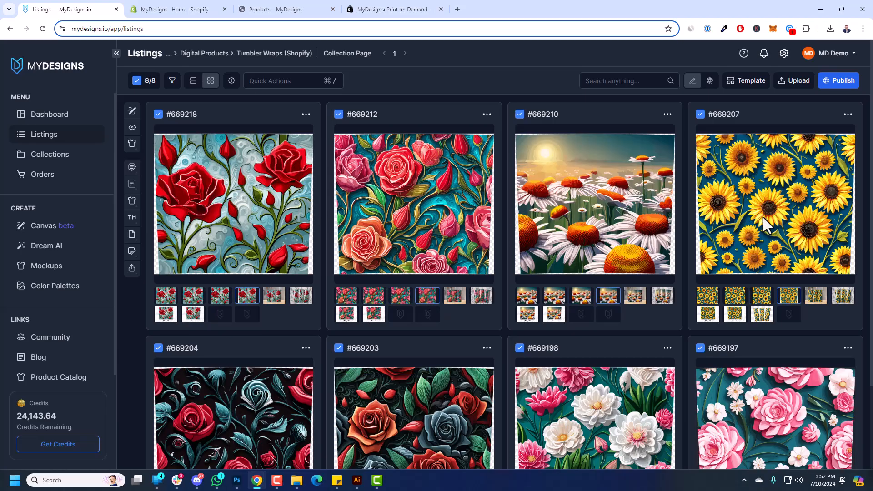
mouse_move(504, 329)
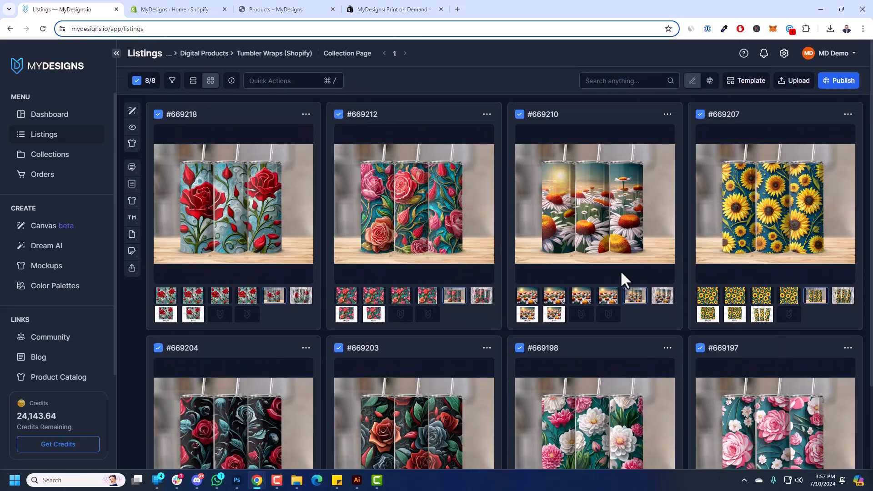
mouse_move(481, 295)
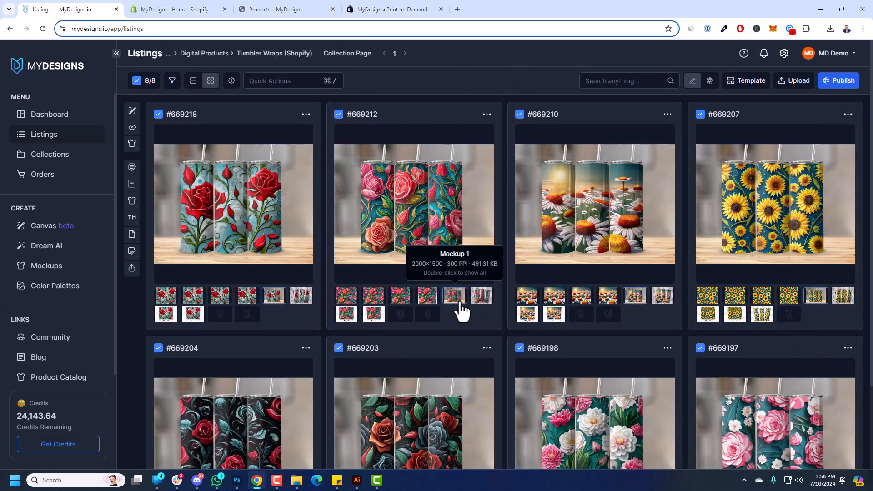
mouse_move(543, 256)
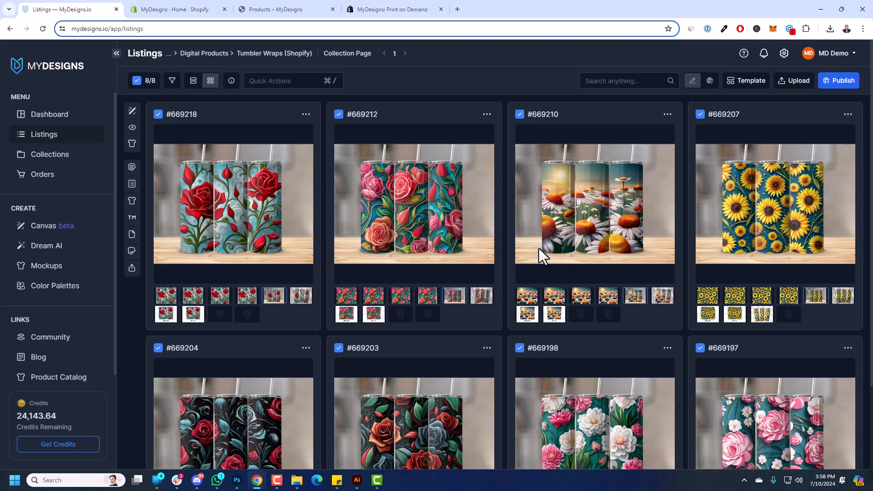
mouse_move(730, 220)
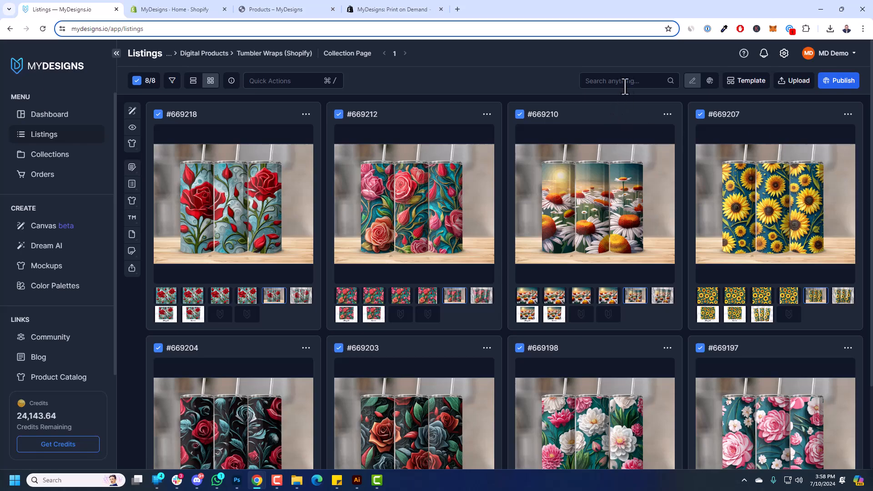
left_click(194, 81)
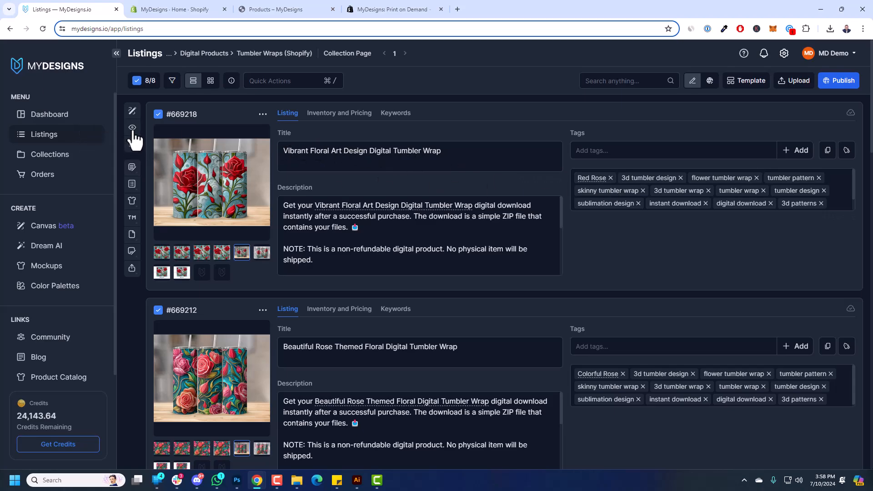
left_click(132, 128)
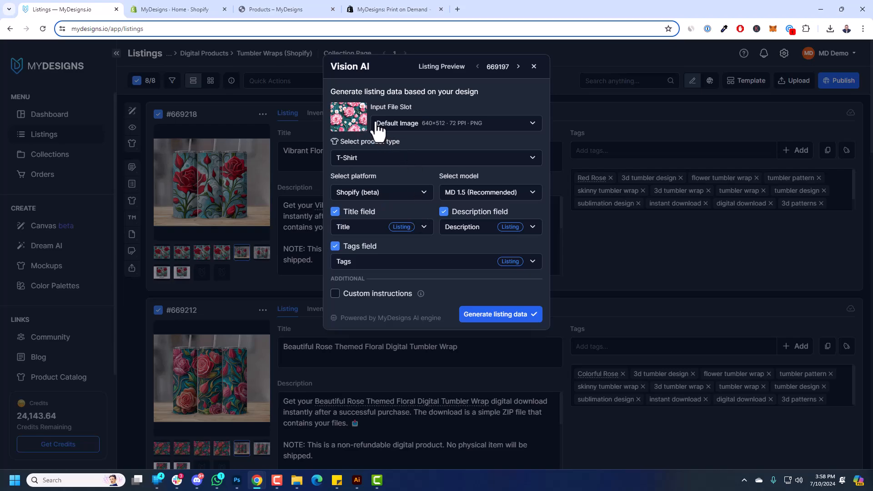
left_click(335, 293)
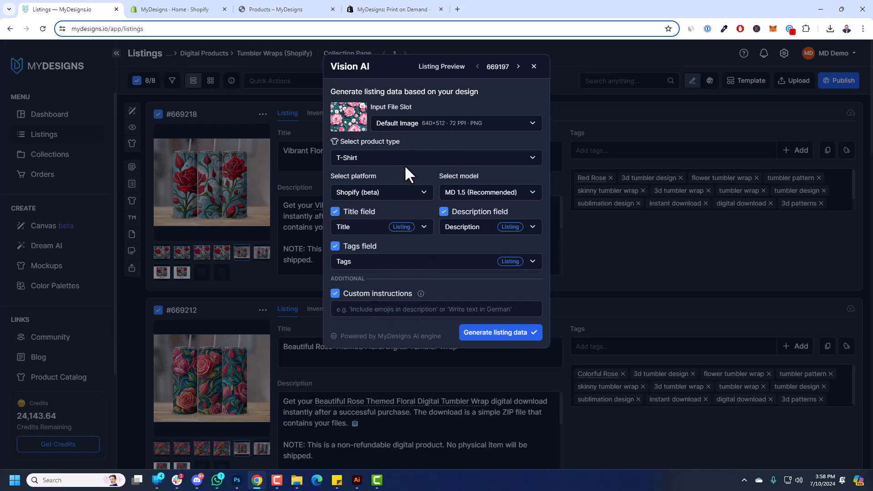
left_click(436, 158)
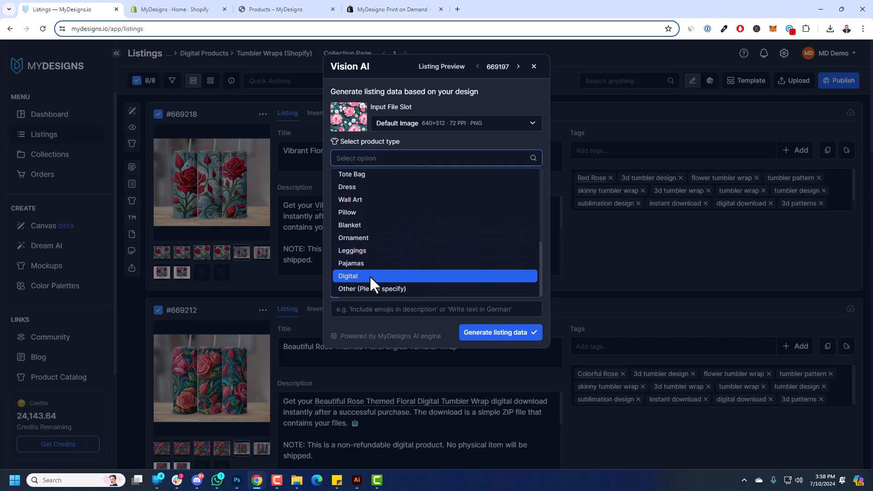
left_click(348, 276)
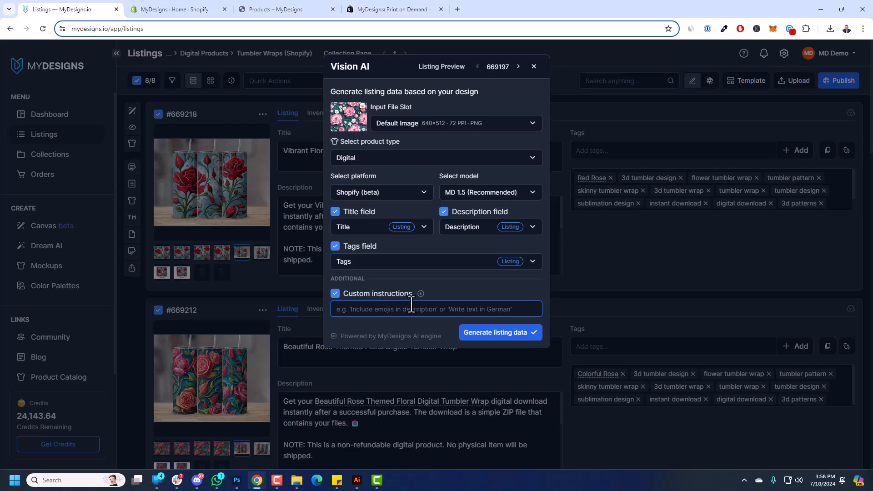
left_click(533, 67)
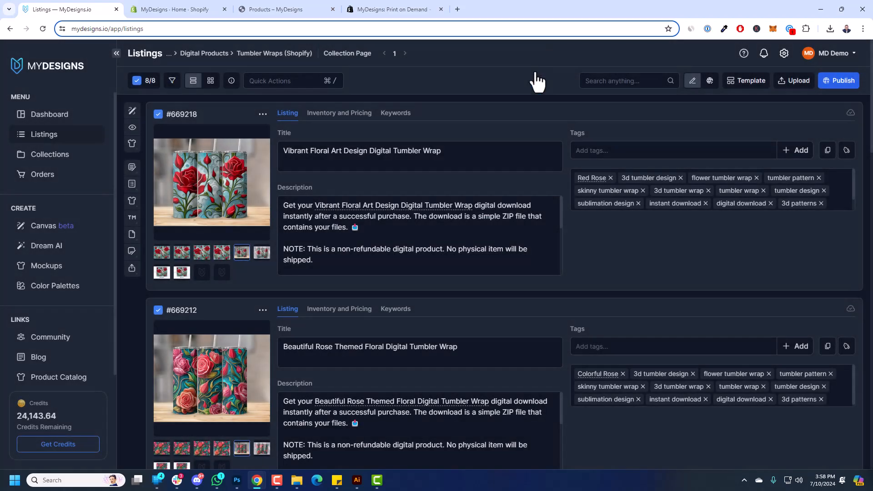
mouse_move(568, 78)
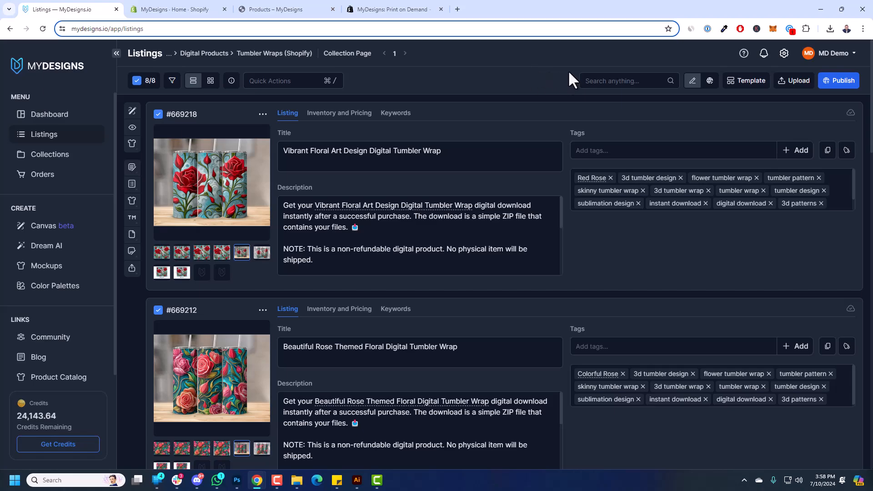
Scroll through the eight selected listings and open the Publish platform menu.
scroll("down", 3)
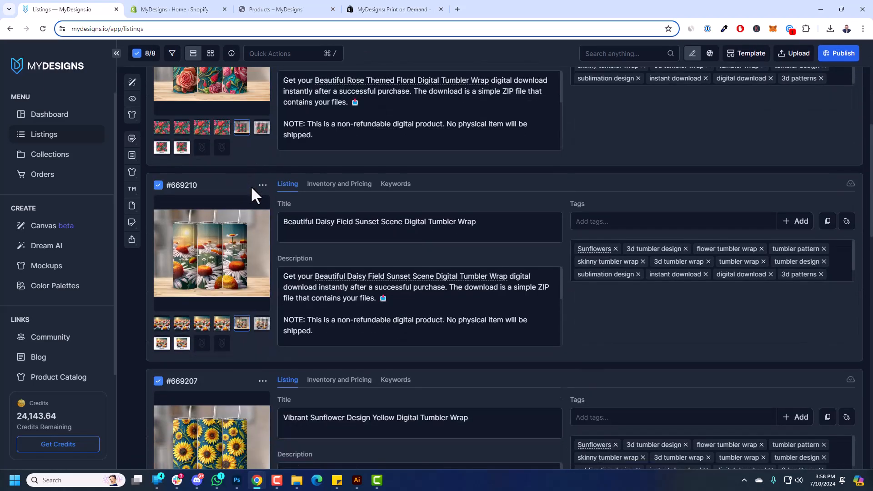
scroll("down", 3)
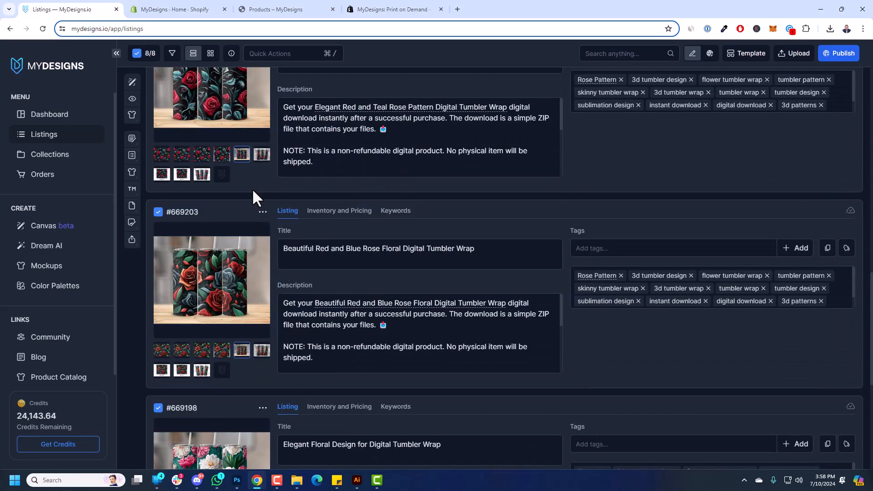
scroll("up", 3)
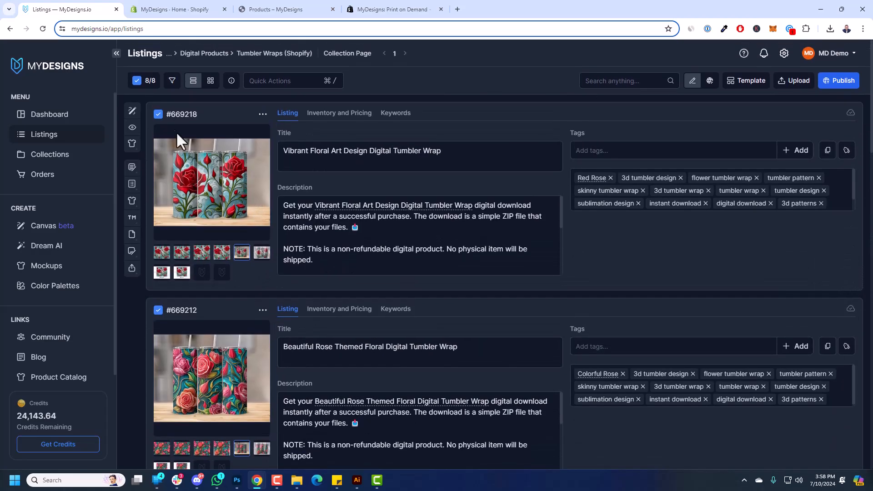
mouse_move(155, 103)
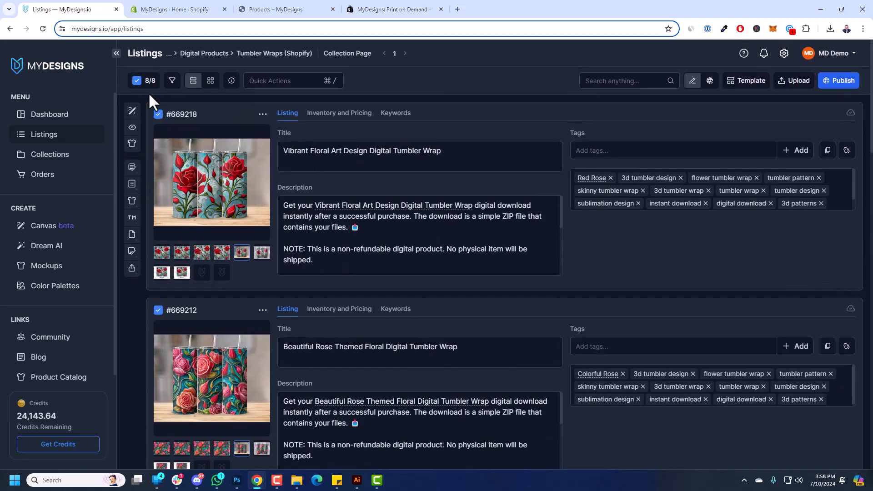
mouse_move(262, 116)
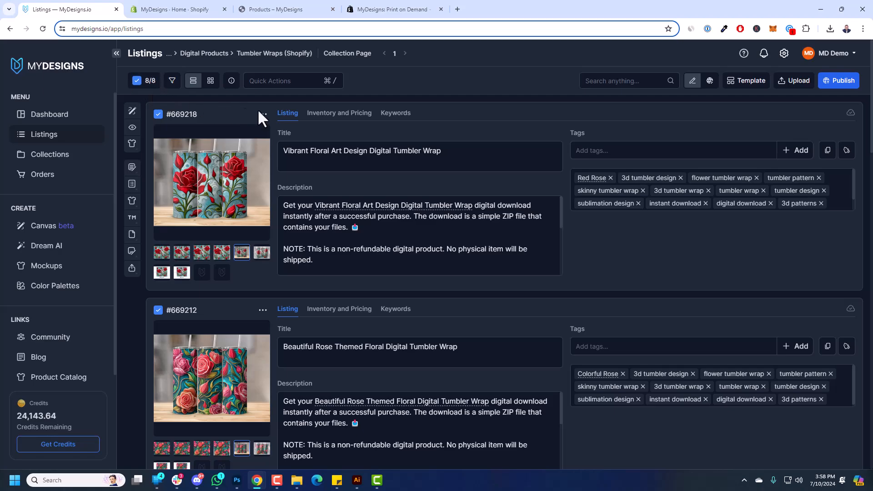
mouse_move(843, 80)
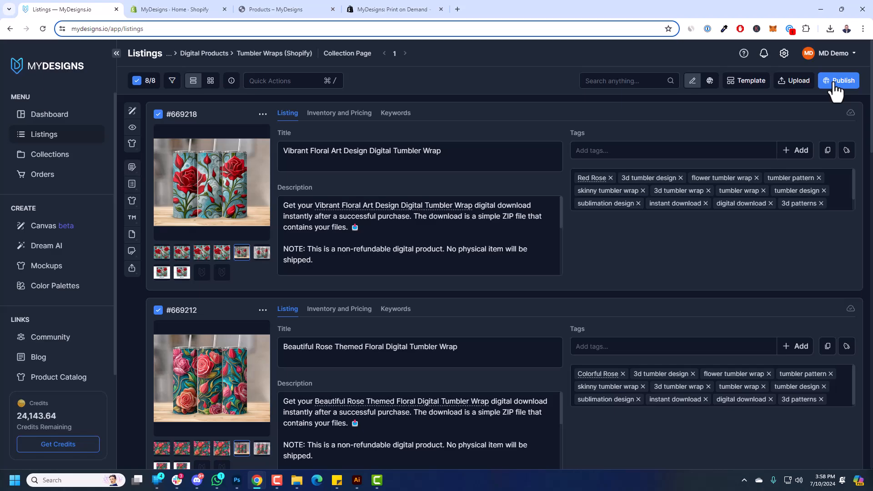
left_click(842, 80)
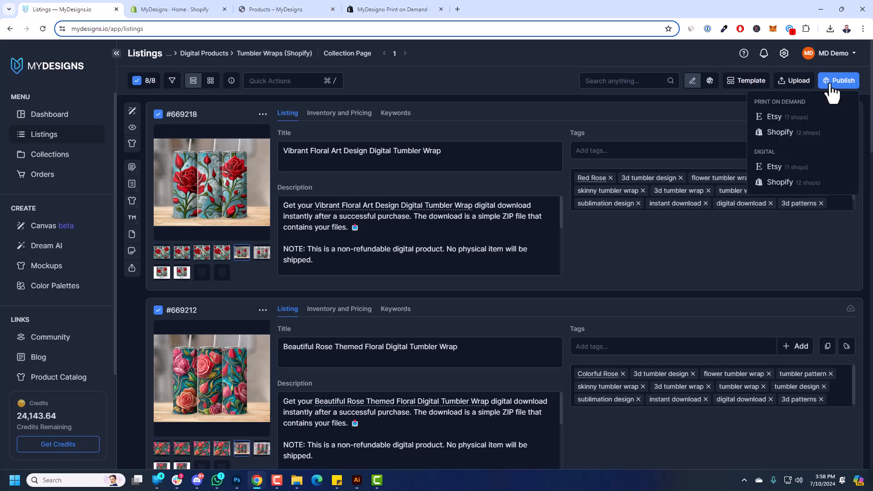
mouse_move(786, 117)
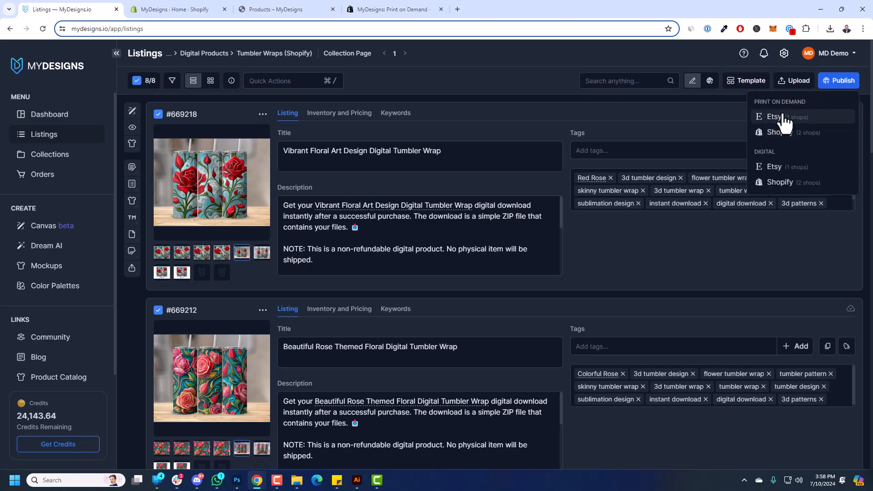
mouse_move(755, 162)
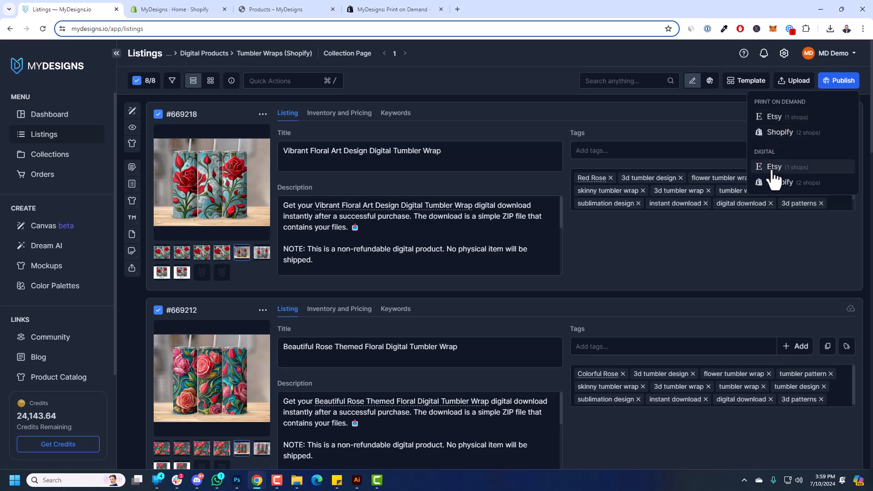
mouse_move(813, 190)
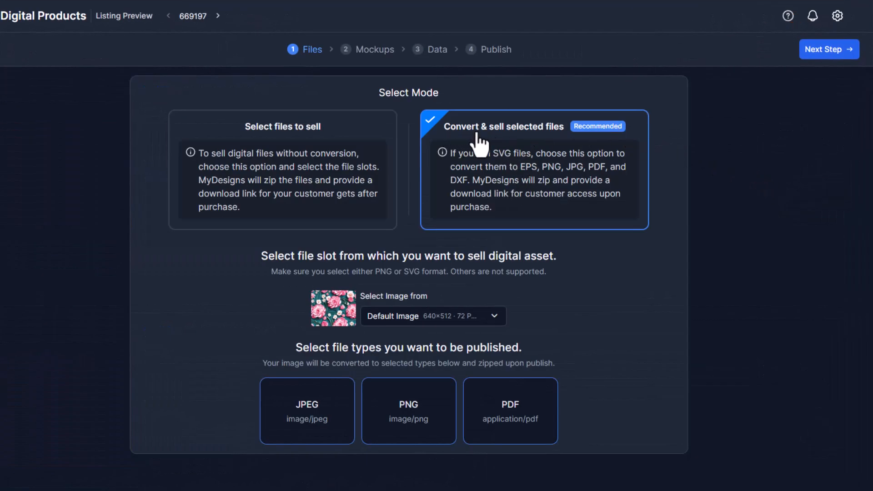
mouse_move(507, 181)
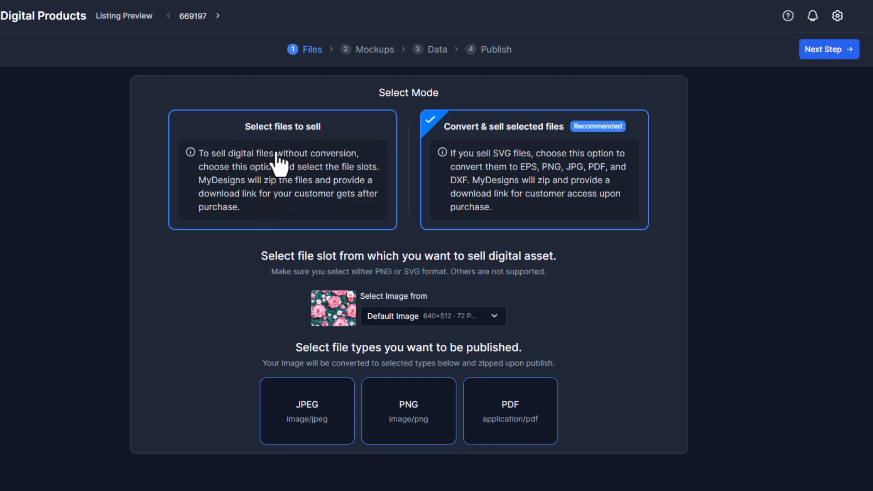
Sell the Straight and Tapered files unconverted and advance to the Mockups step.
left_click(282, 170)
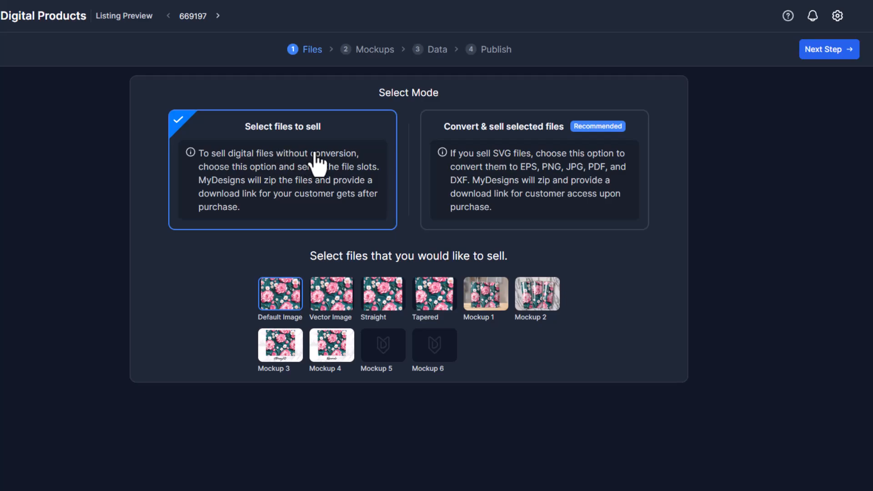
mouse_move(409, 326)
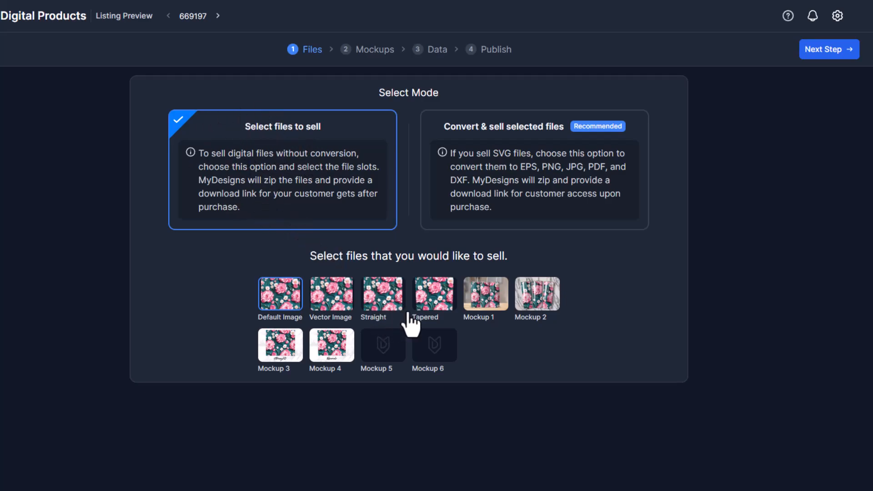
mouse_move(381, 323)
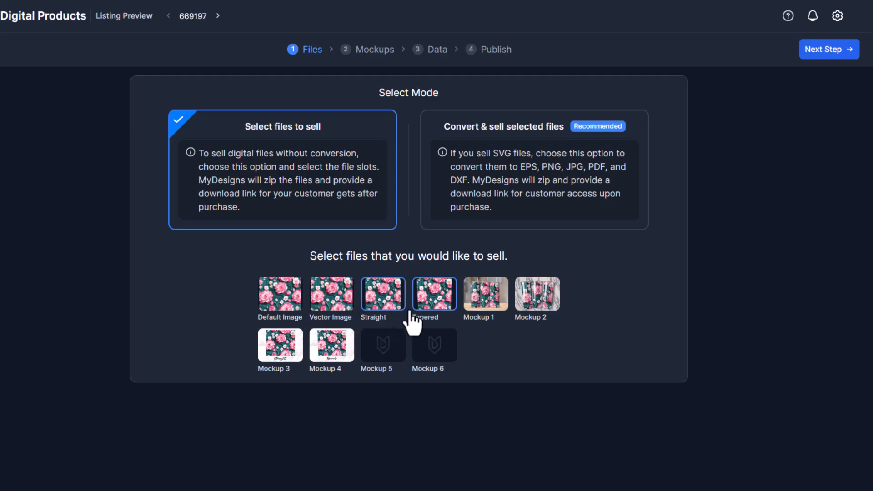
mouse_move(723, 151)
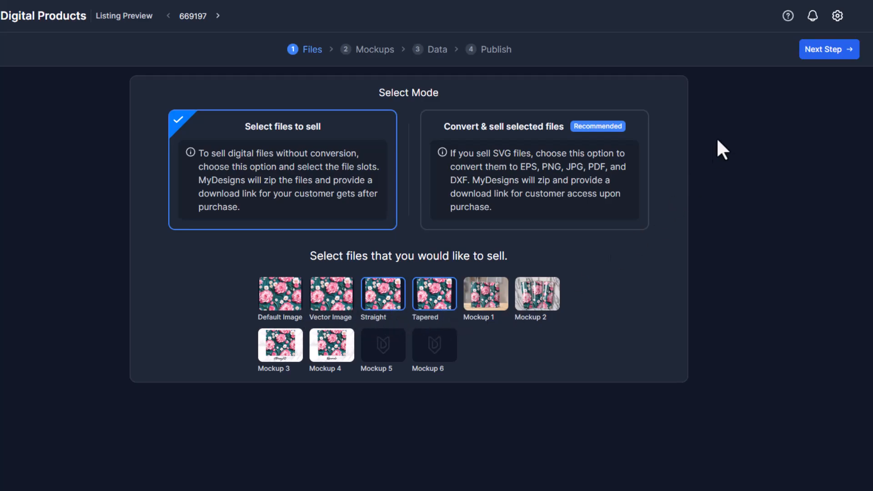
left_click(829, 49)
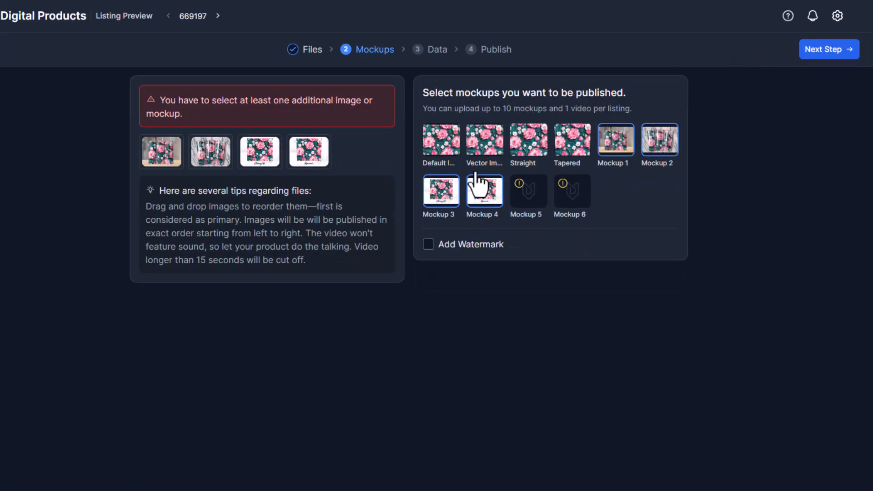
Preview the wood, marble, Straight and Tapered mockups, then advance two listings forward.
left_click(484, 192)
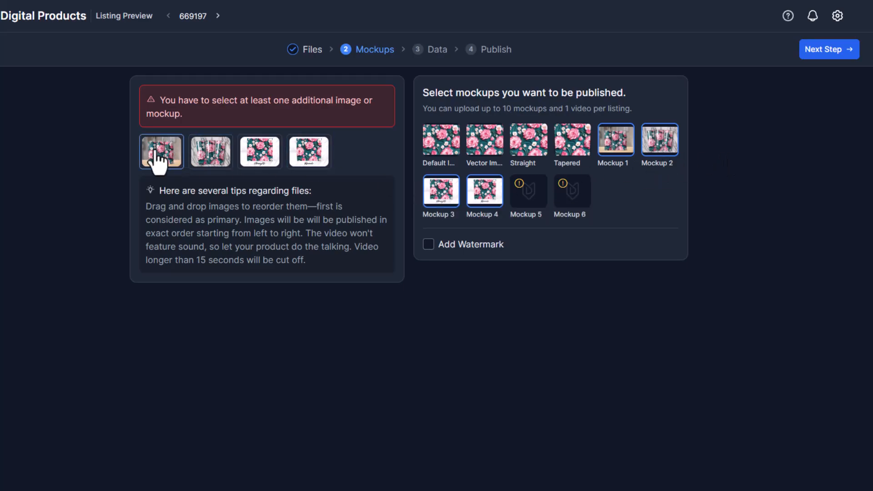
left_click(161, 151)
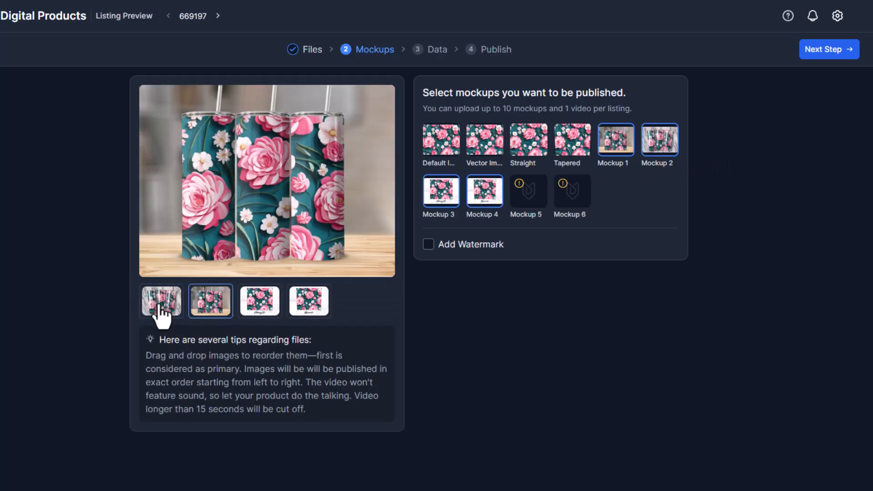
left_click(161, 301)
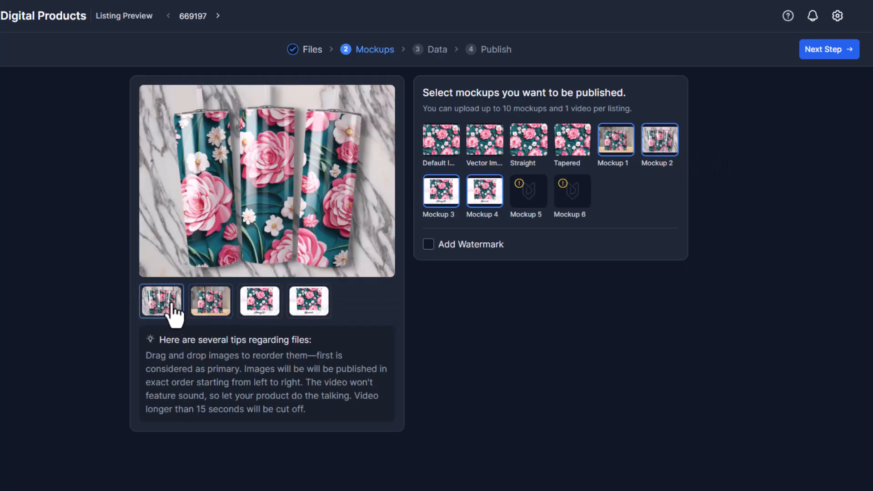
left_click(260, 300)
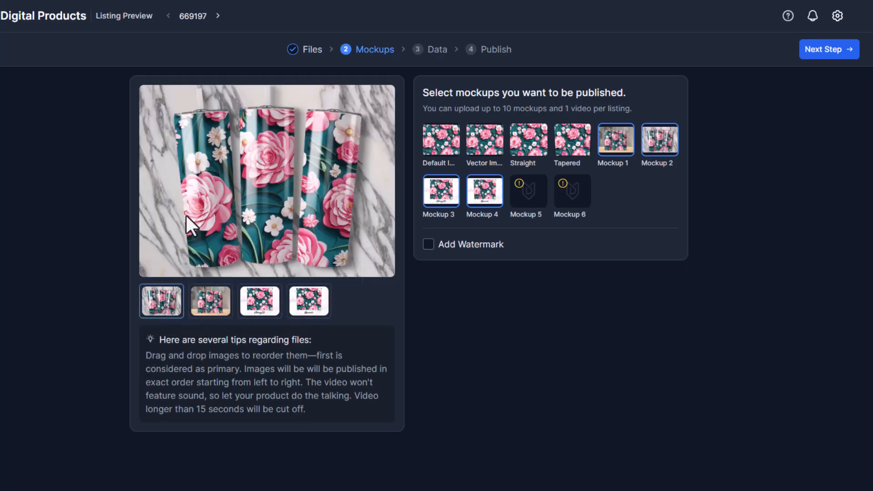
left_click(259, 300)
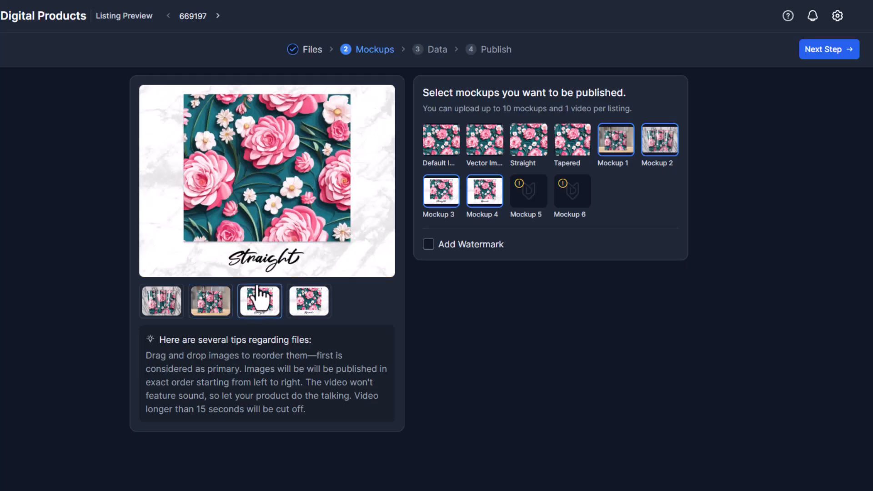
left_click(308, 300)
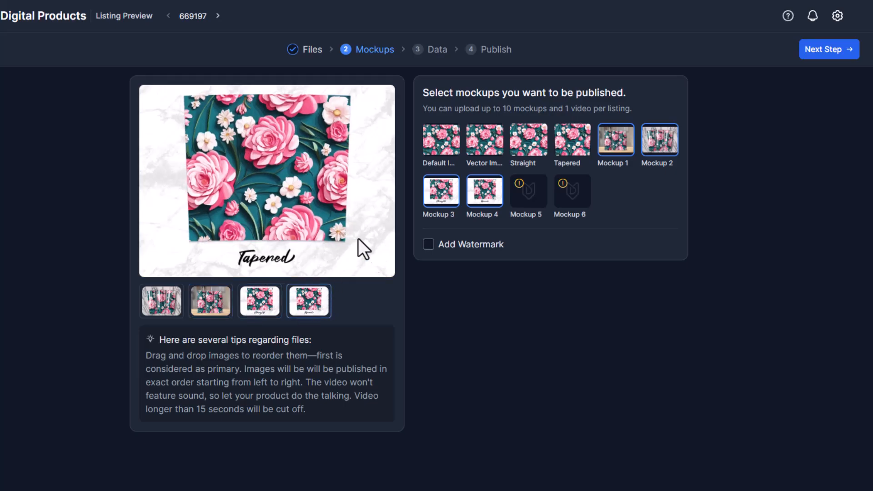
left_click(218, 16)
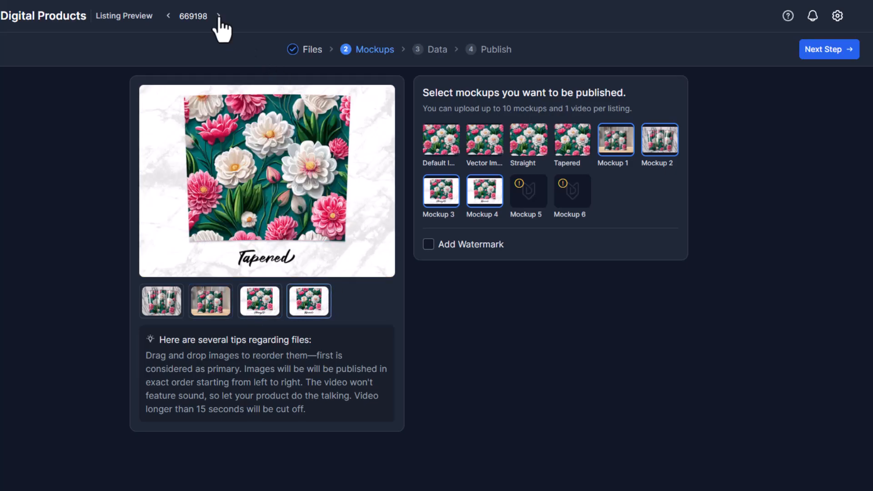
left_click(218, 16)
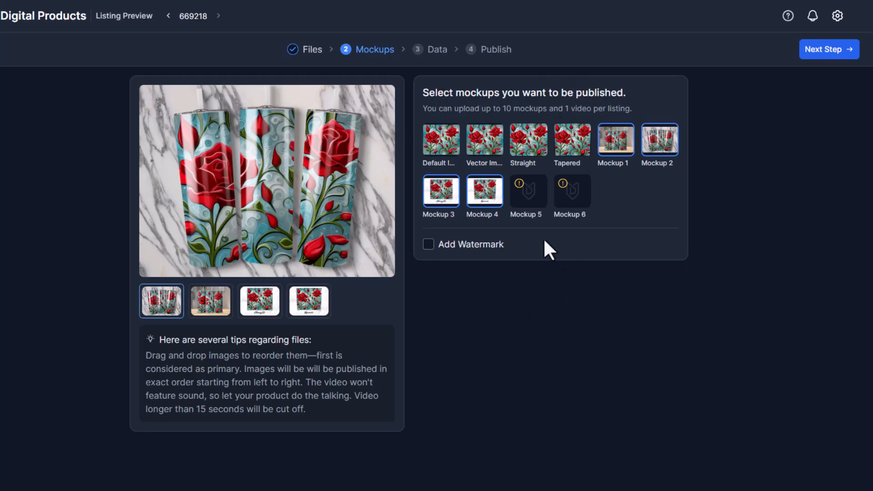
left_click(429, 244)
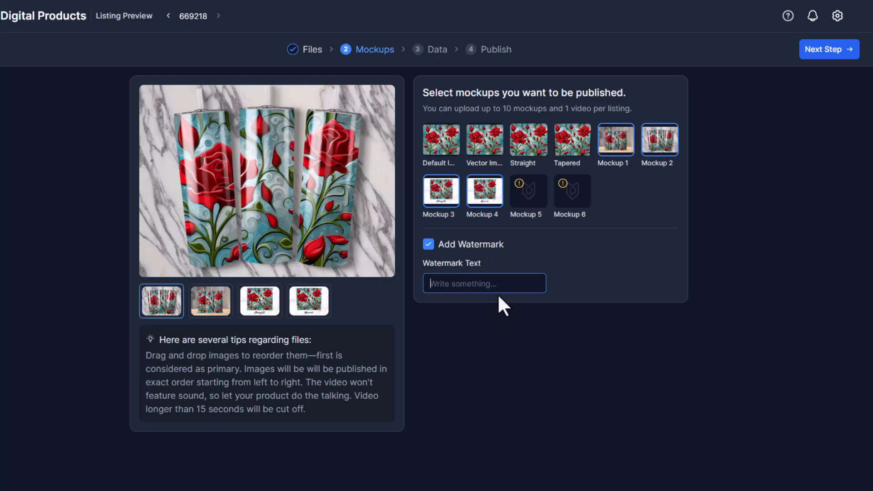
mouse_move(492, 292)
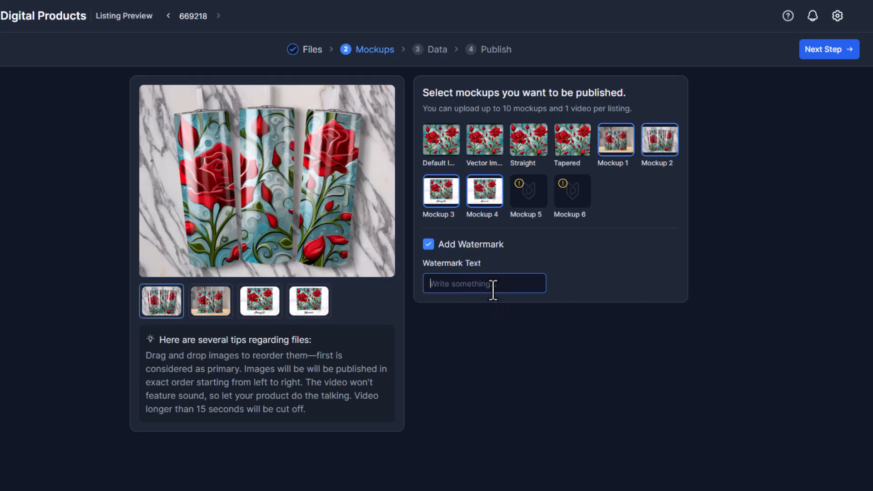
type("TEST")
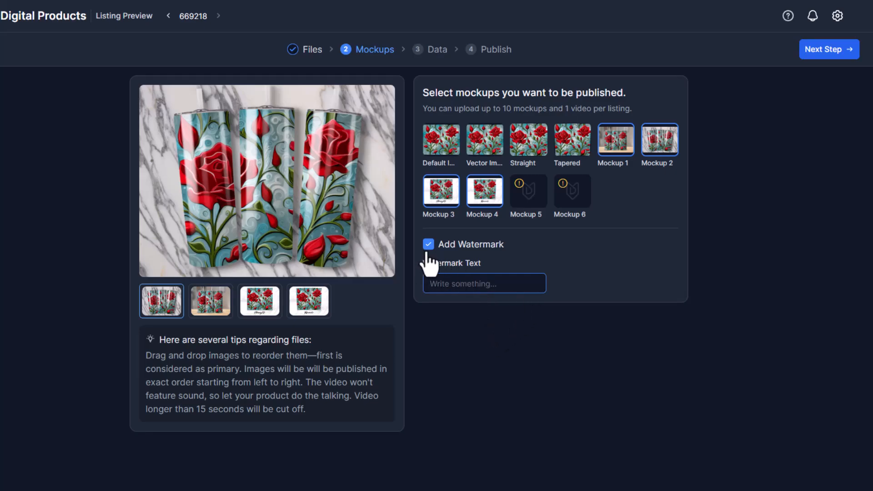
left_click(429, 243)
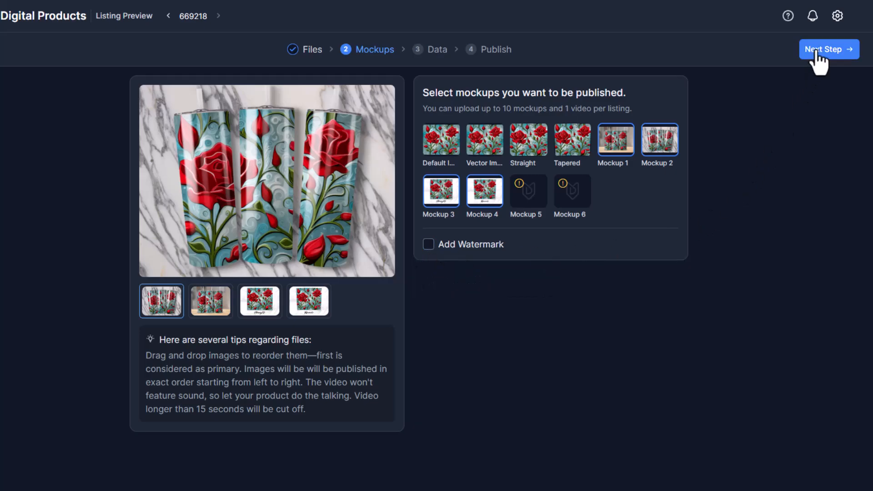
mouse_move(357, 317)
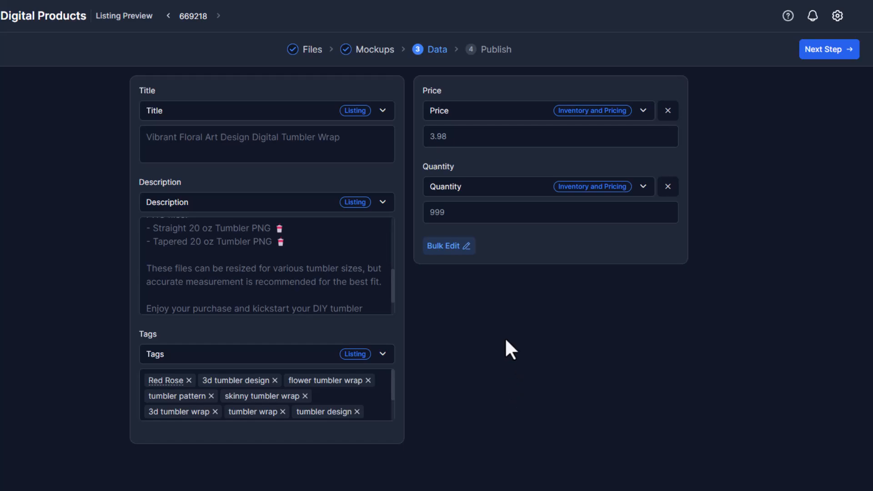
mouse_move(254, 132)
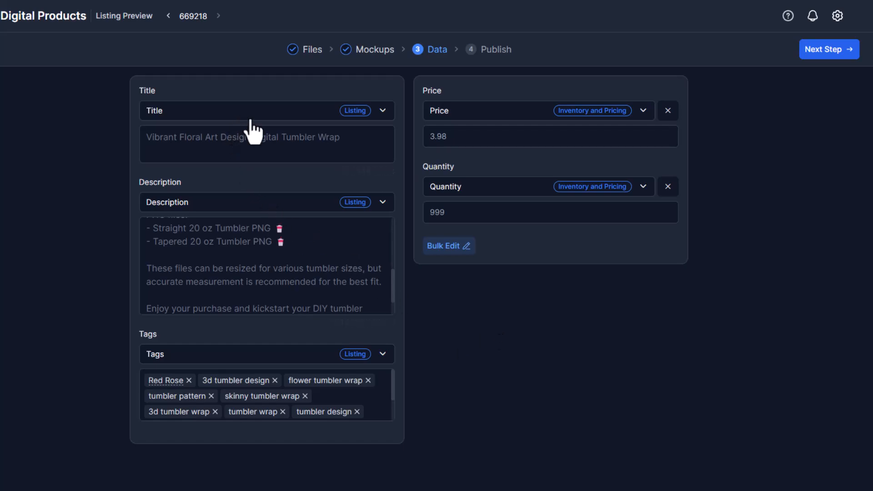
In the Data step, keep the listing title as the Title source.
left_click(382, 110)
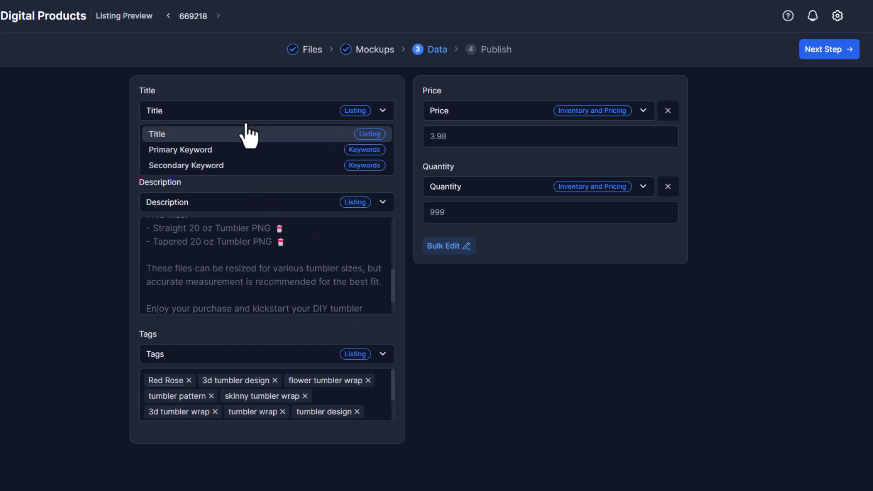
left_click(158, 134)
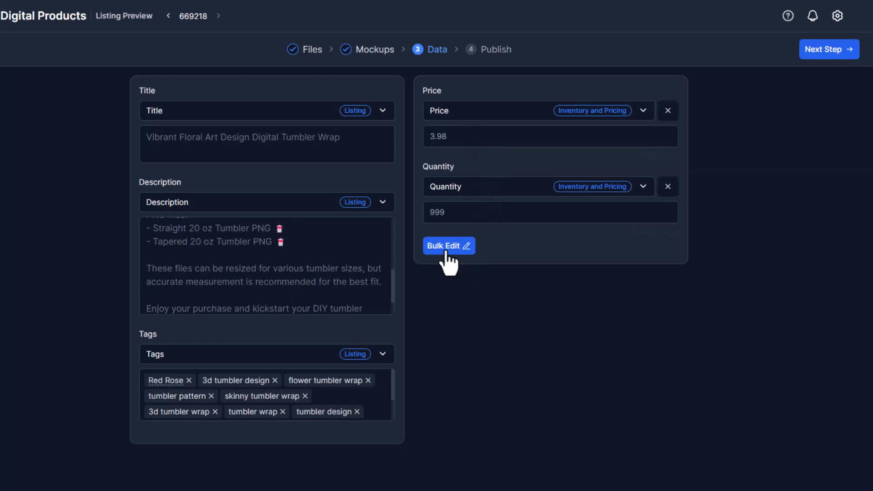
Bulk-edit all listings' price to 4.99, then check it on other listings.
left_click(448, 245)
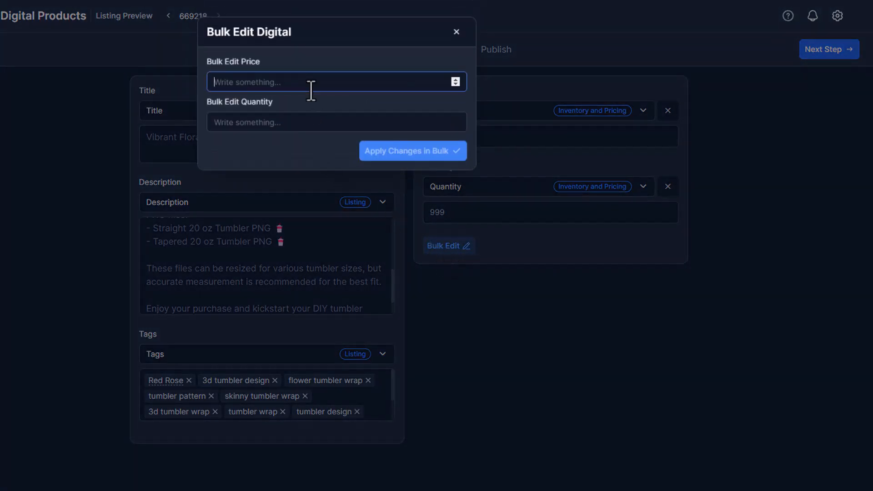
type("4.99")
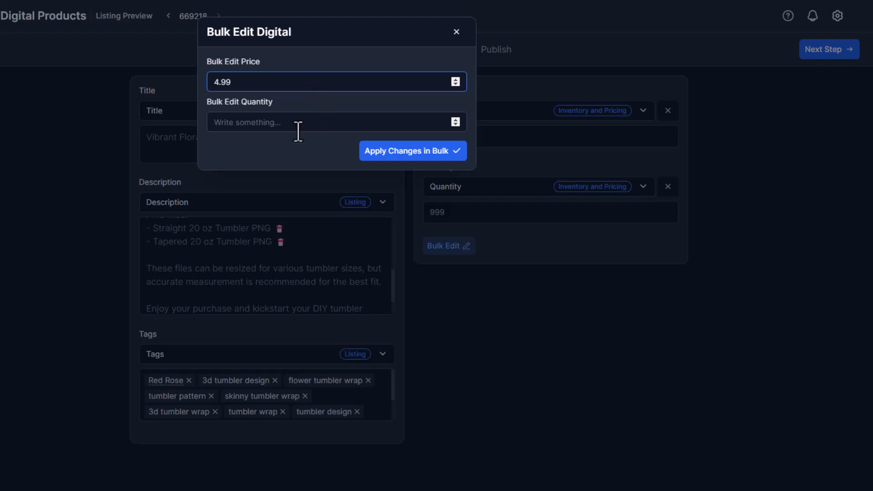
left_click(413, 150)
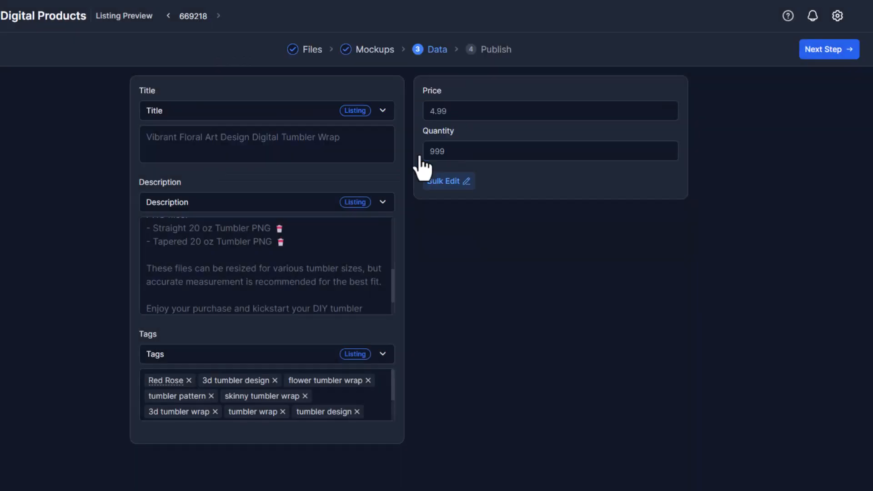
left_click(169, 15)
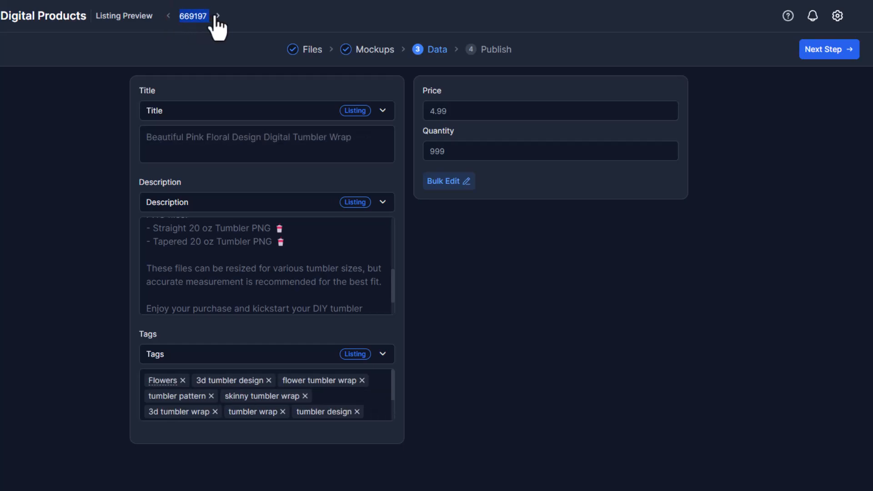
left_click(218, 15)
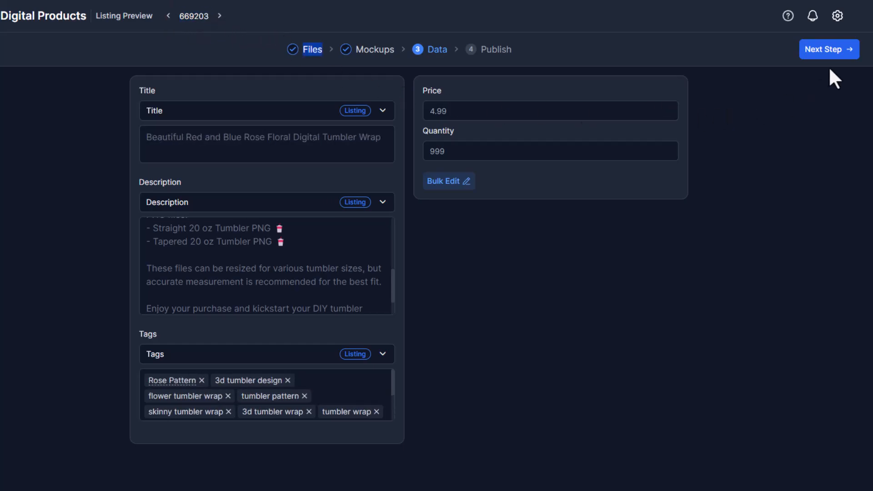
mouse_move(595, 208)
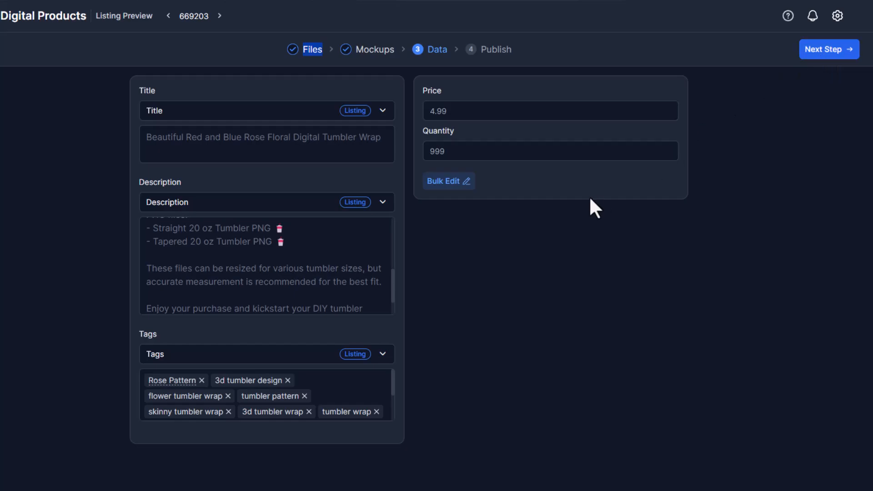
Advance to the publish review and scroll through the listing previews.
left_click(828, 49)
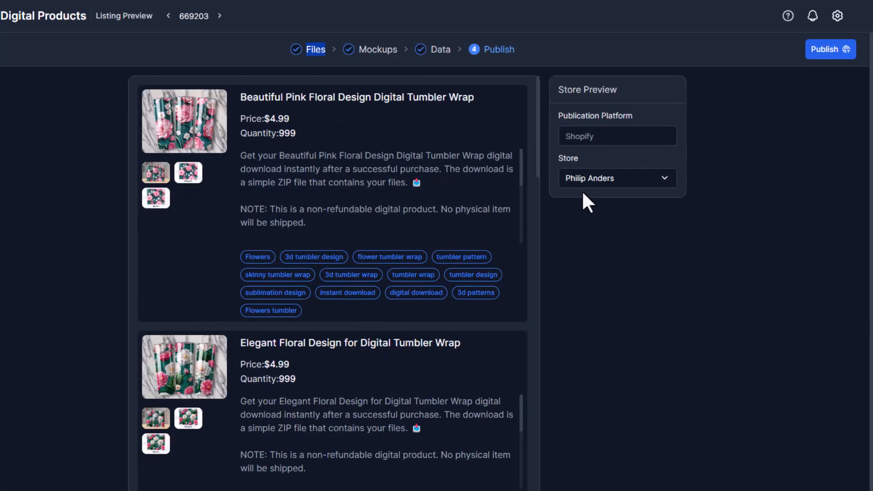
scroll("down", 3)
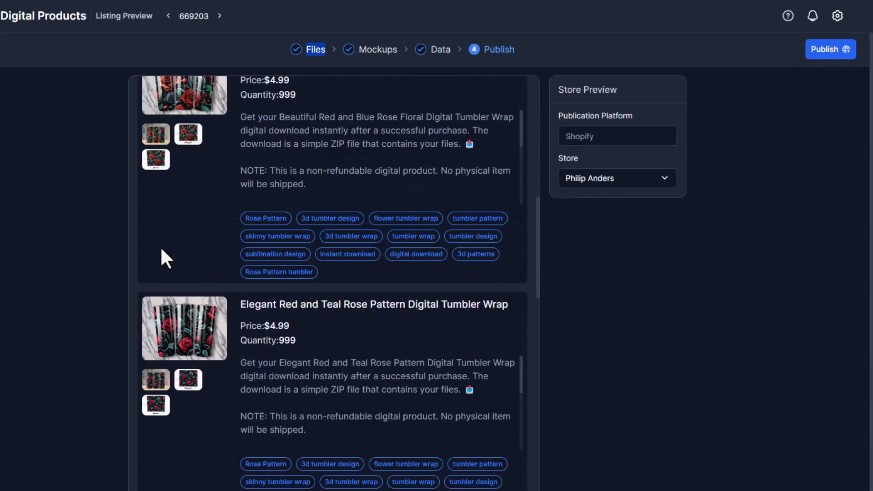
scroll("up", 3)
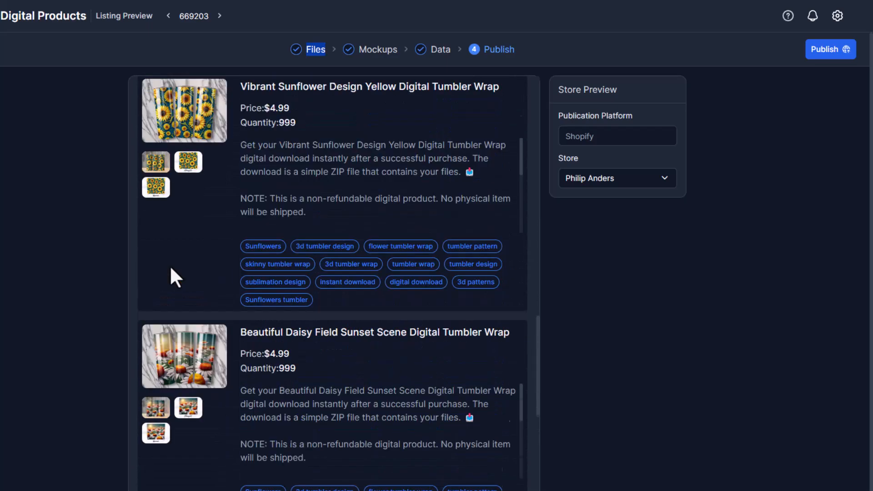
Publish to the MyDesigns store, confirm the jobs succeeded, and bring up Shopify admin.
left_click(616, 177)
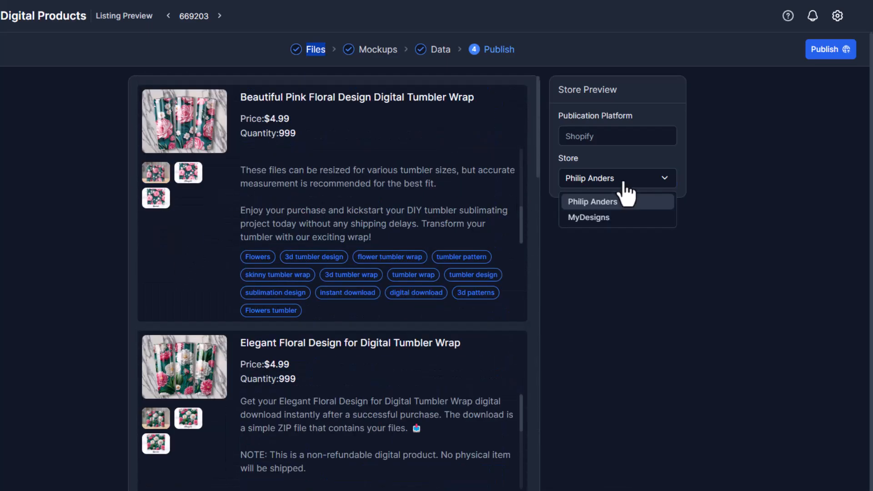
left_click(589, 217)
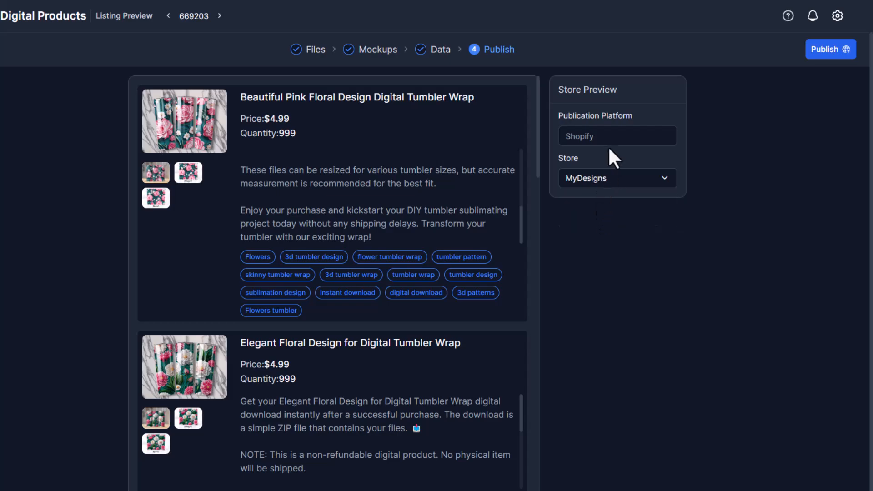
left_click(617, 136)
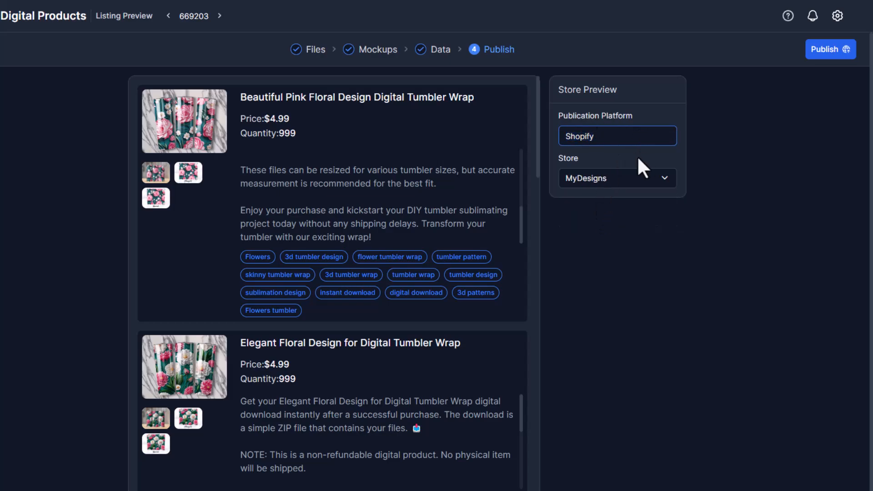
mouse_move(370, 329)
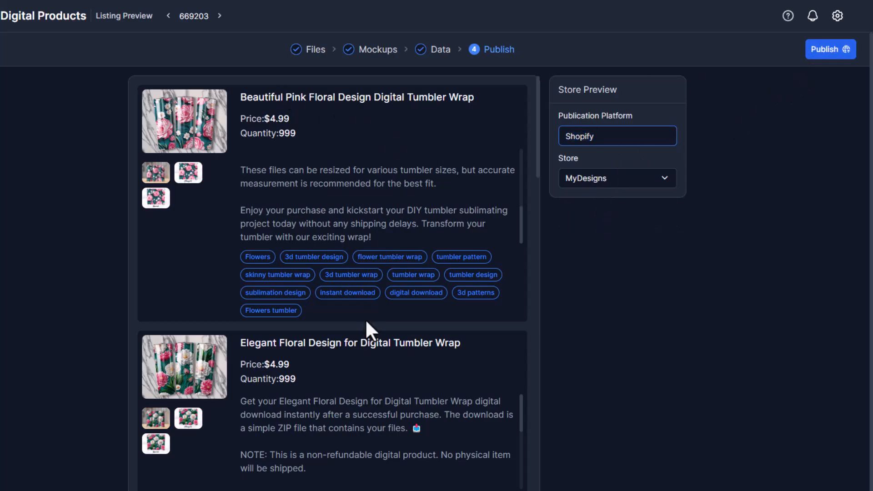
mouse_move(690, 244)
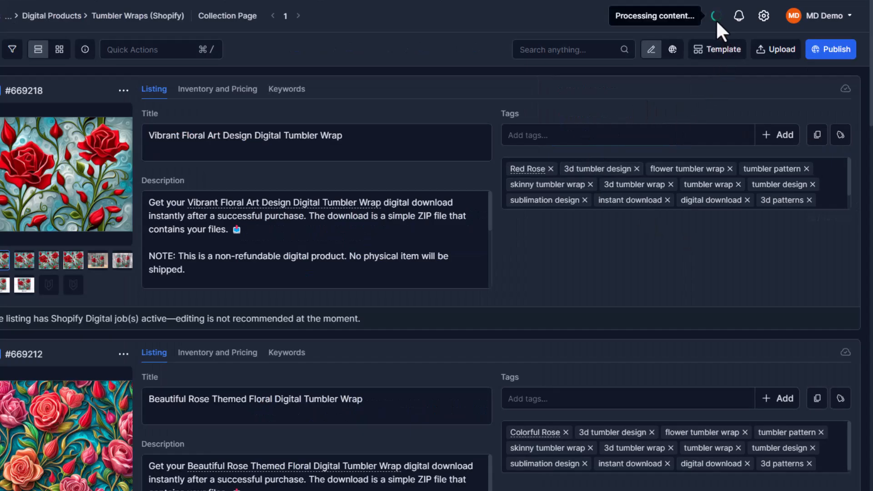
left_click(740, 15)
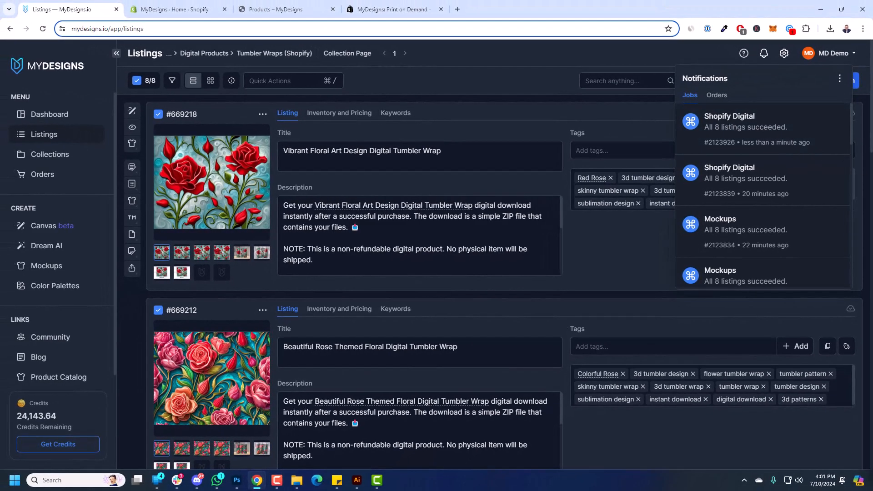
left_click(176, 9)
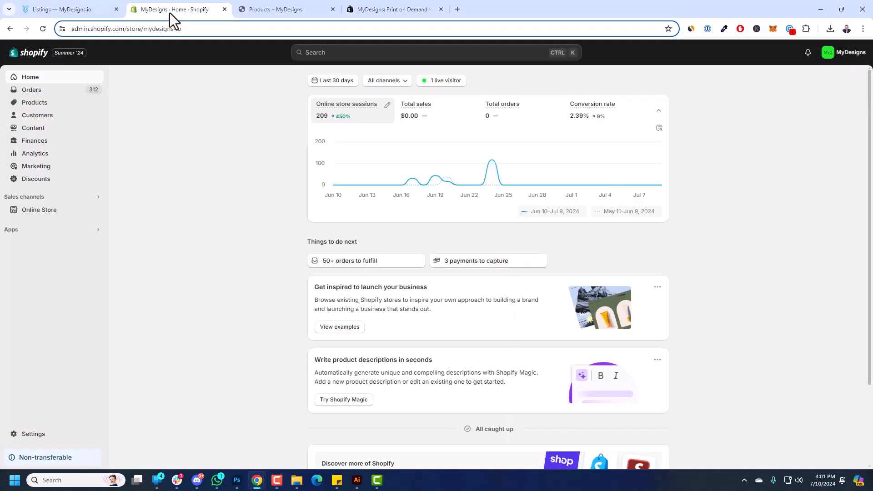
left_click(34, 103)
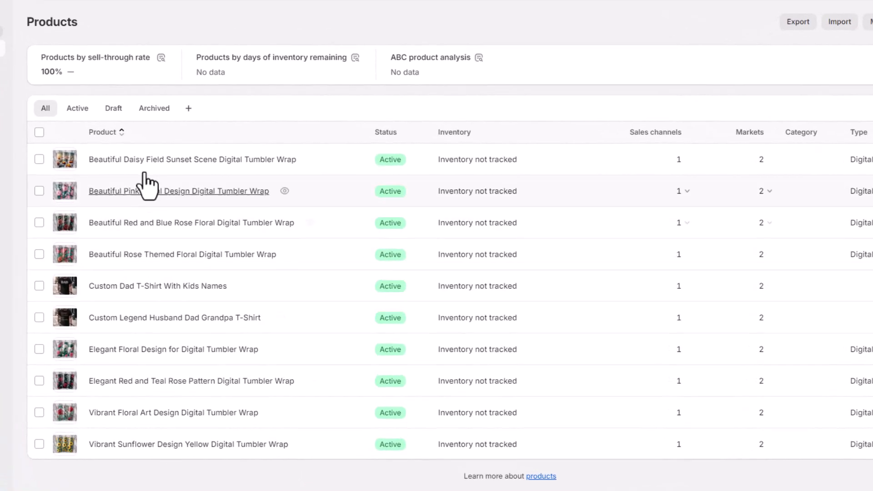
mouse_move(134, 465)
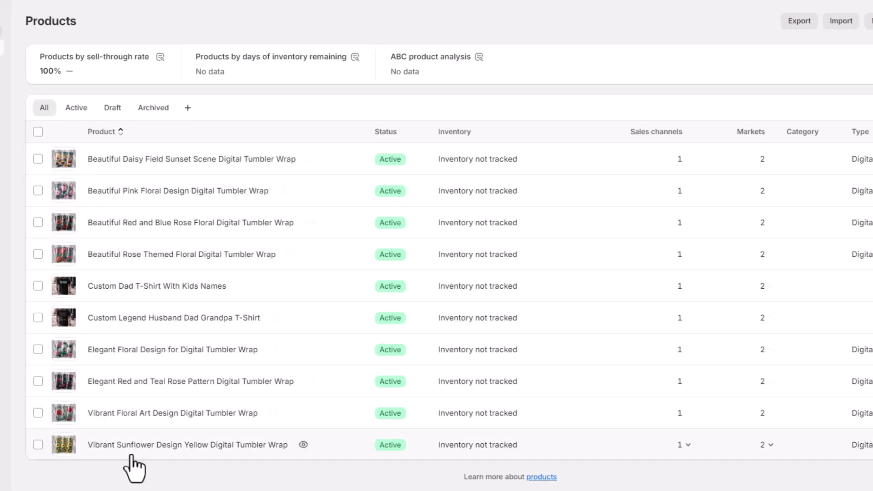
mouse_move(290, 259)
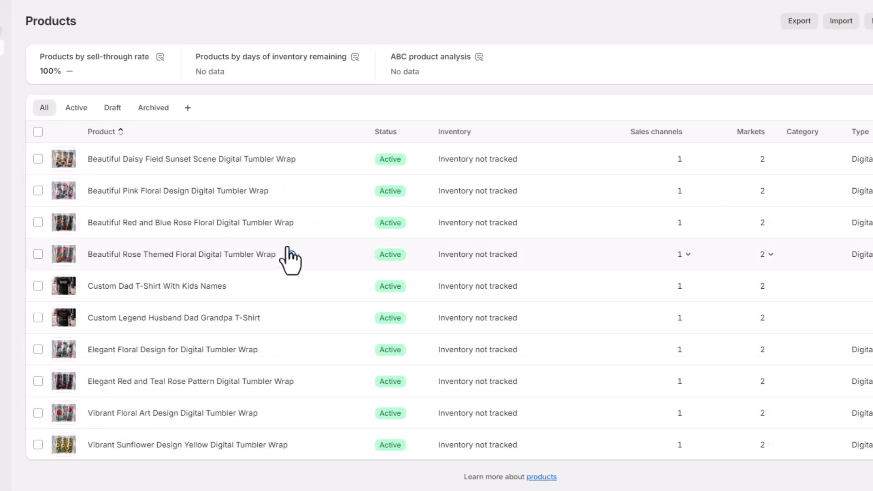
mouse_move(251, 223)
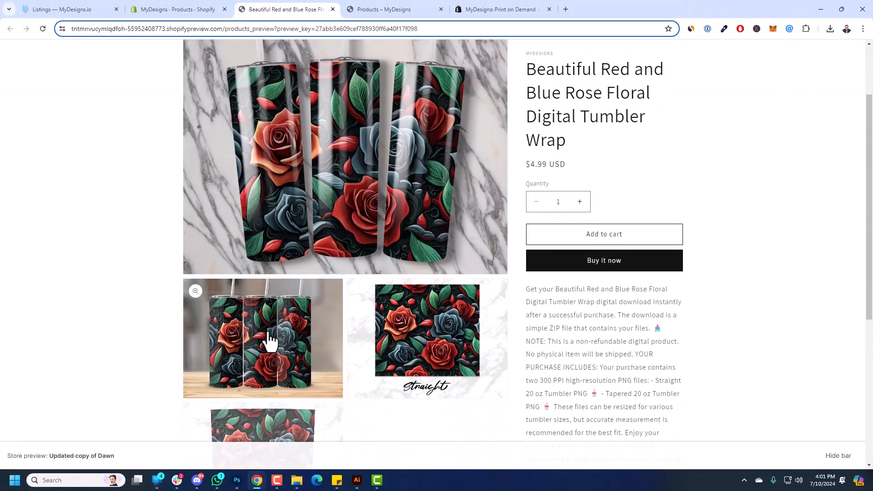
scroll("up", 3)
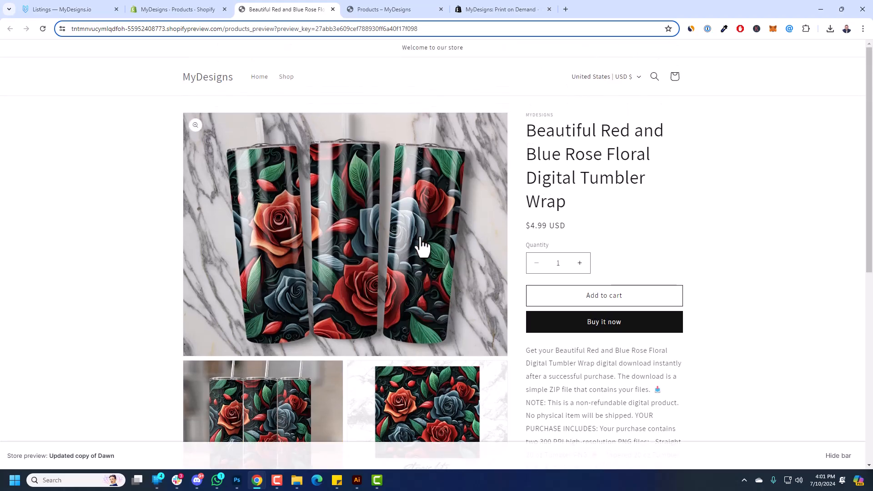
mouse_move(403, 243)
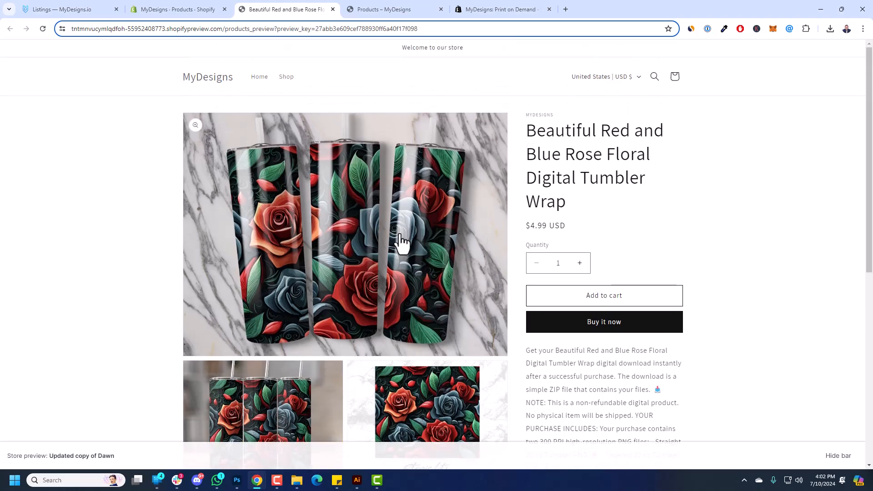
scroll("down", 3)
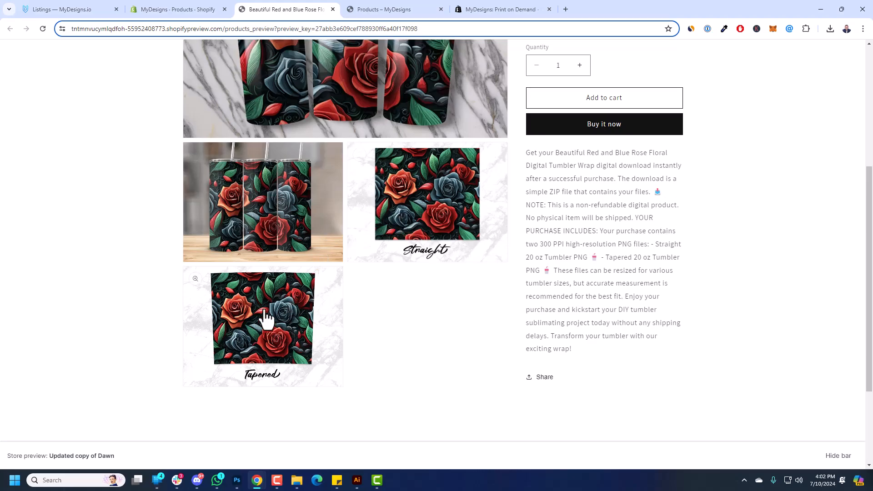
scroll("up", 3)
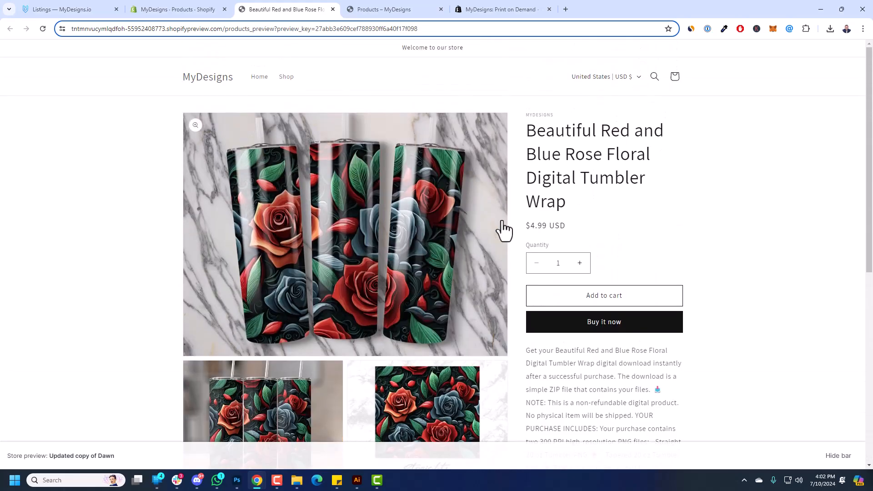
mouse_move(354, 63)
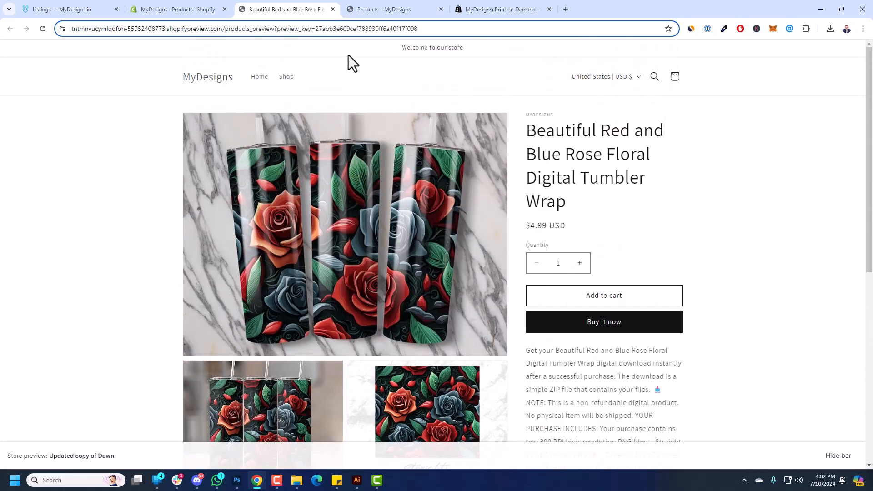
left_click(179, 9)
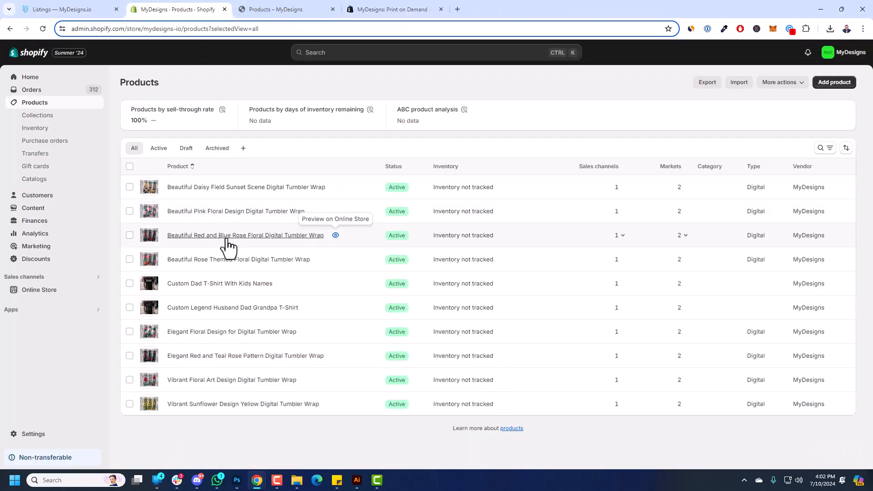
Open the Red and Blue Rose Floral tumbler wrap product and save its changes.
left_click(245, 236)
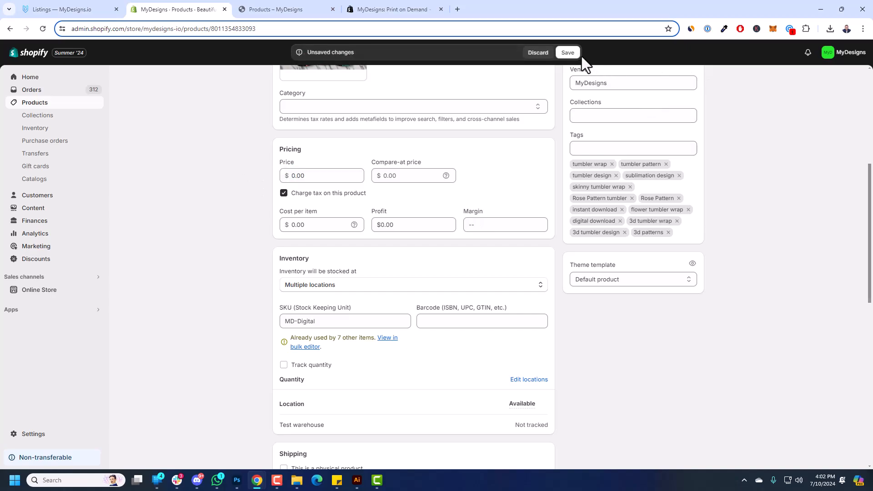
left_click(567, 51)
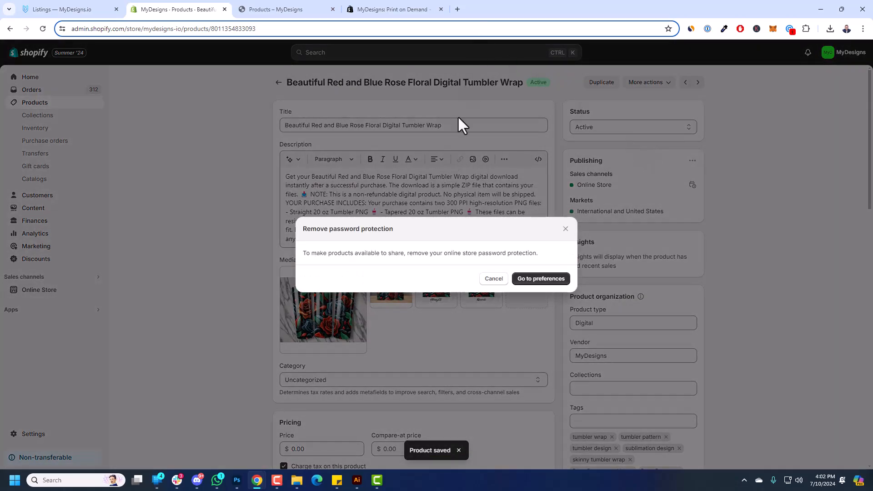
mouse_move(512, 284)
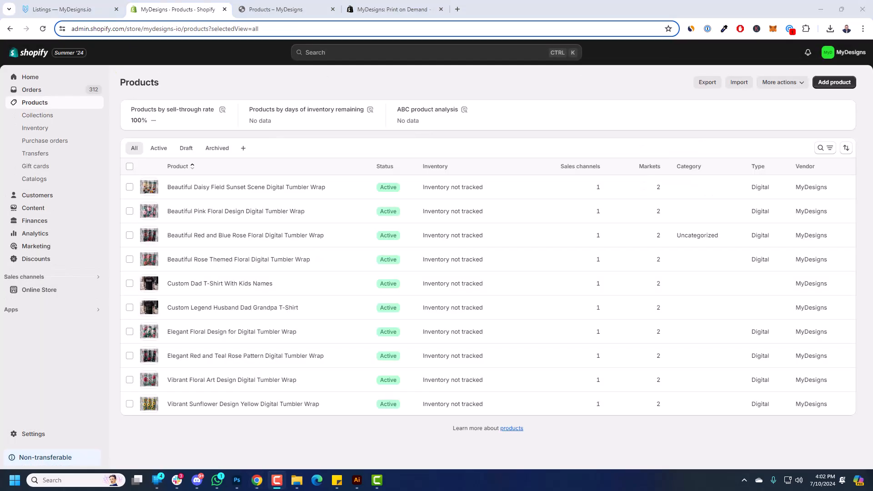
mouse_move(281, 9)
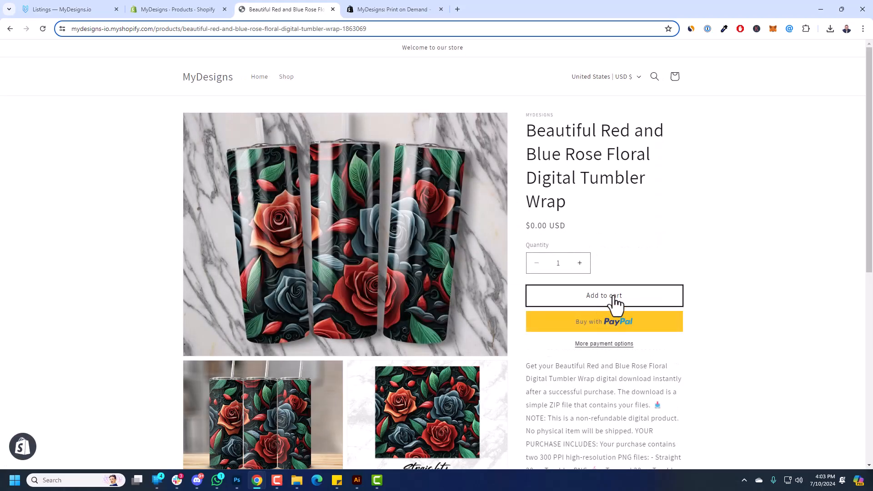
Add the $0.00 rose tumbler wrap to the cart and proceed to checkout.
left_click(604, 296)
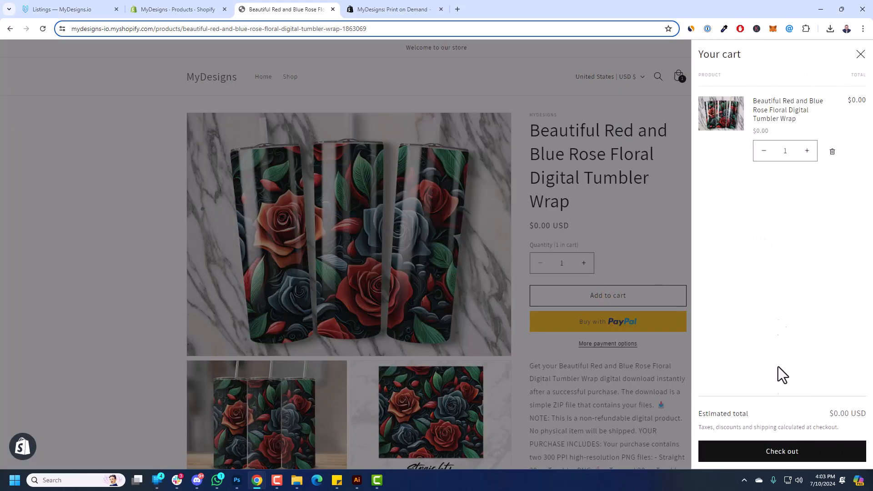
left_click(177, 9)
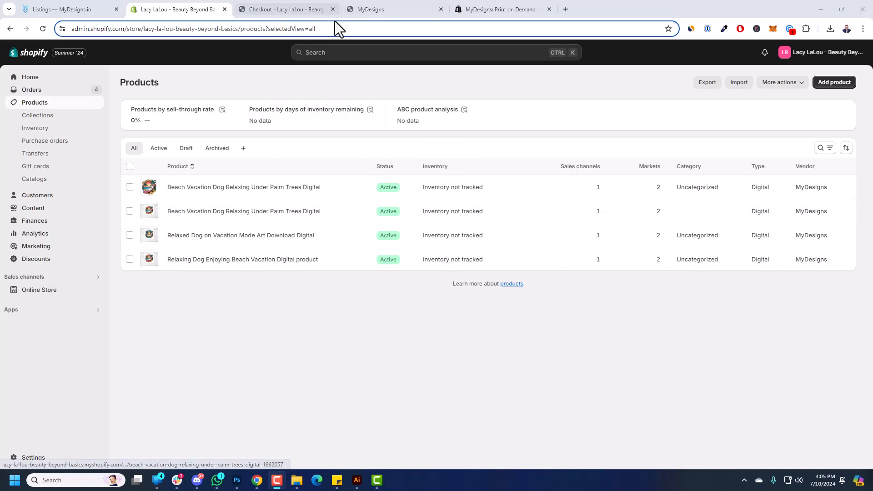
mouse_move(384, 9)
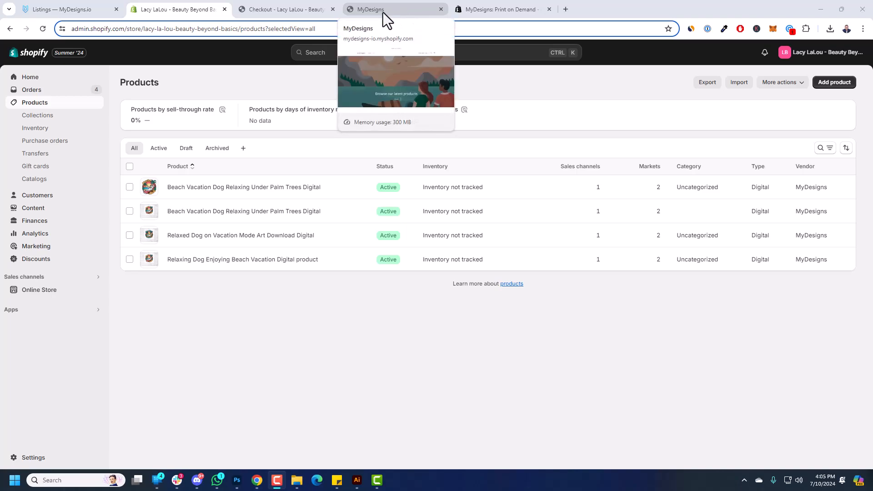
Place the free order, download the files, and open the ZIP of five designs.
left_click(284, 9)
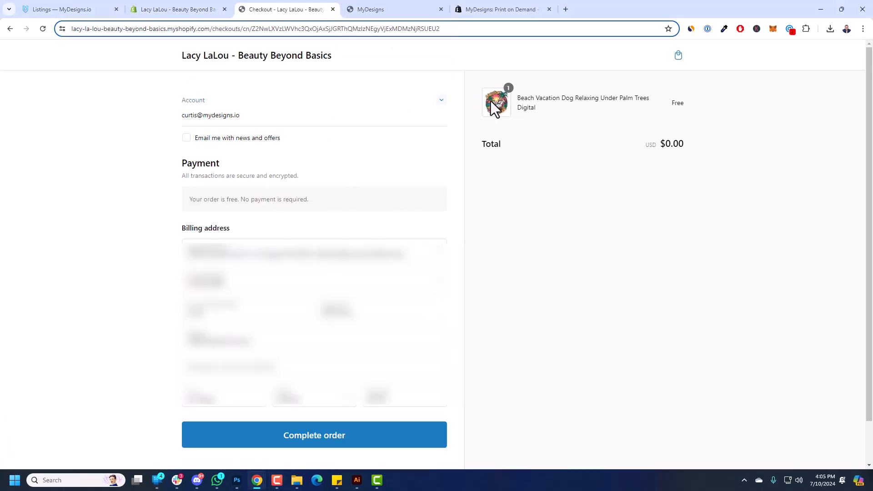
mouse_move(315, 435)
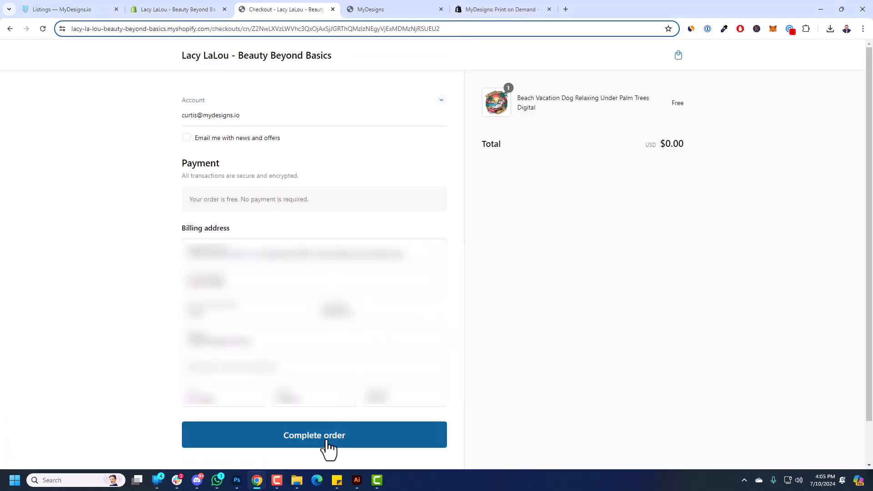
left_click(314, 435)
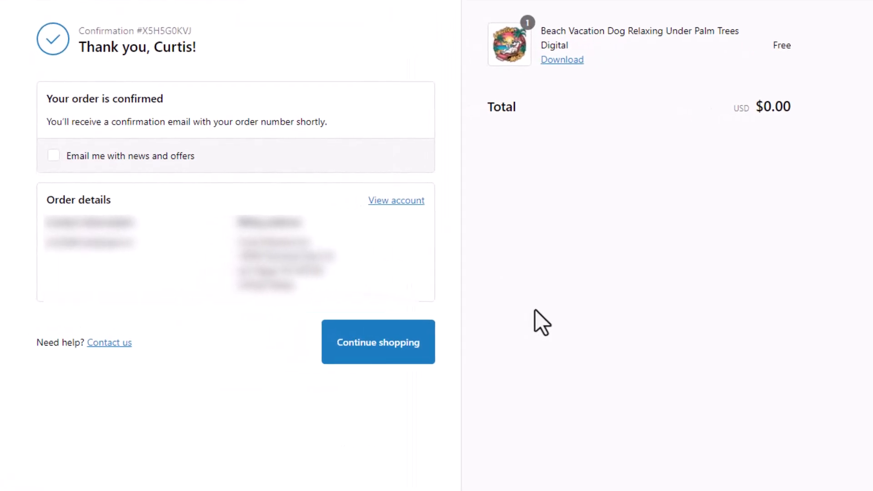
mouse_move(562, 60)
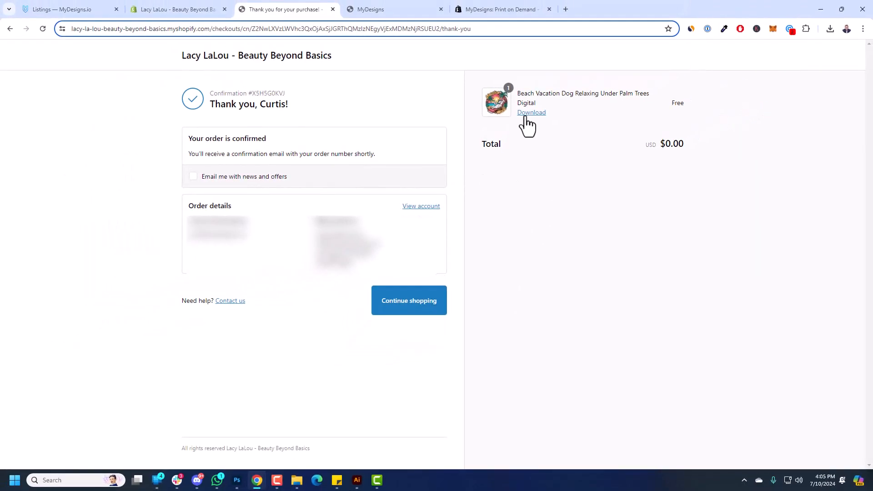
left_click(531, 112)
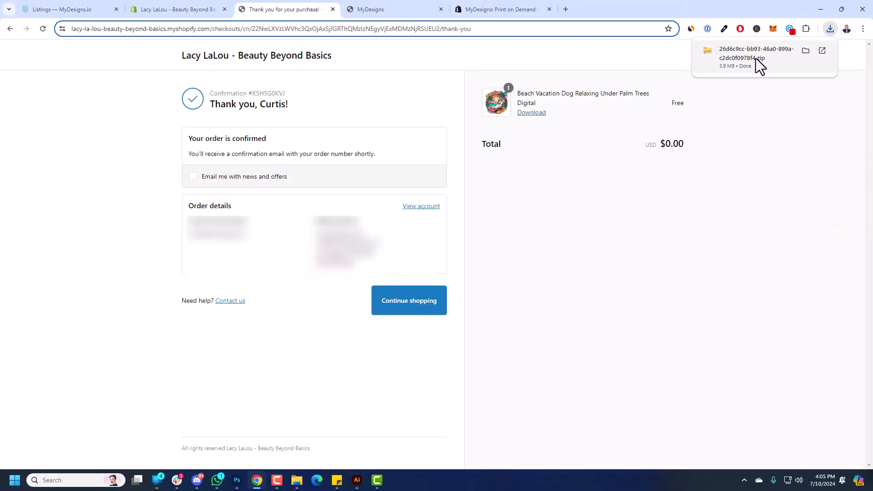
left_click(806, 51)
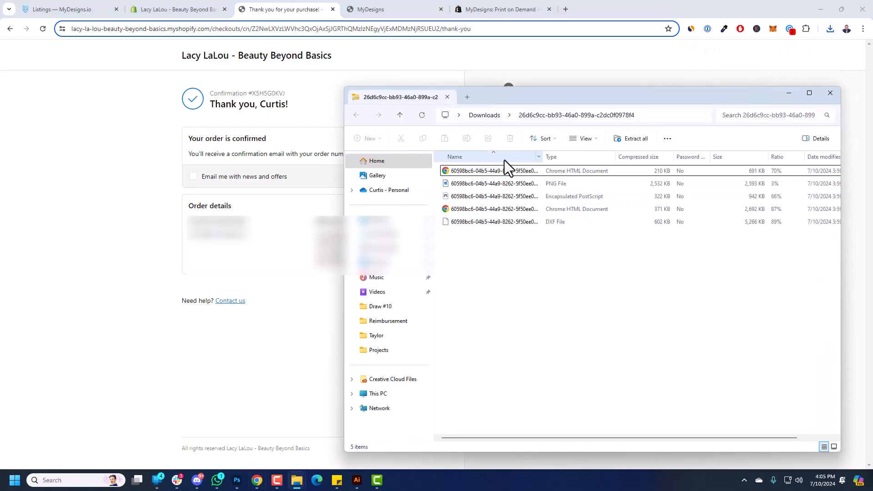
double_click(494, 209)
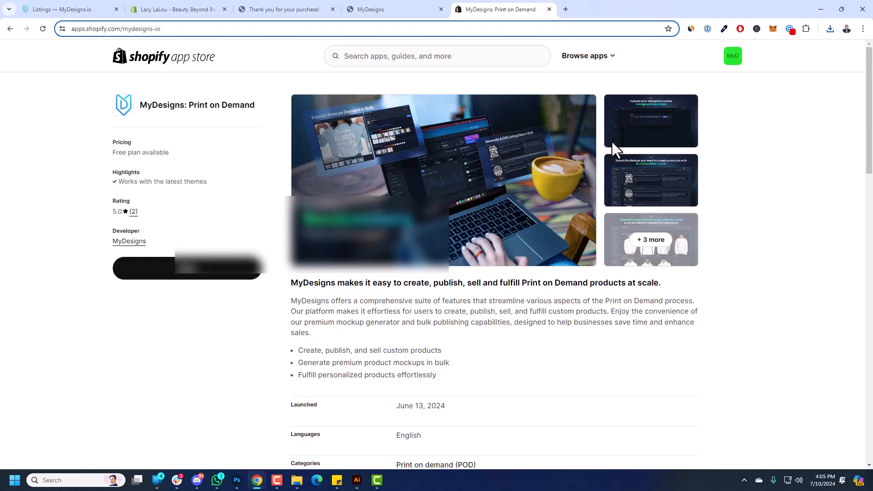
Visit the storefront home, then return to MyDesigns Listings and close notifications.
left_click(284, 9)
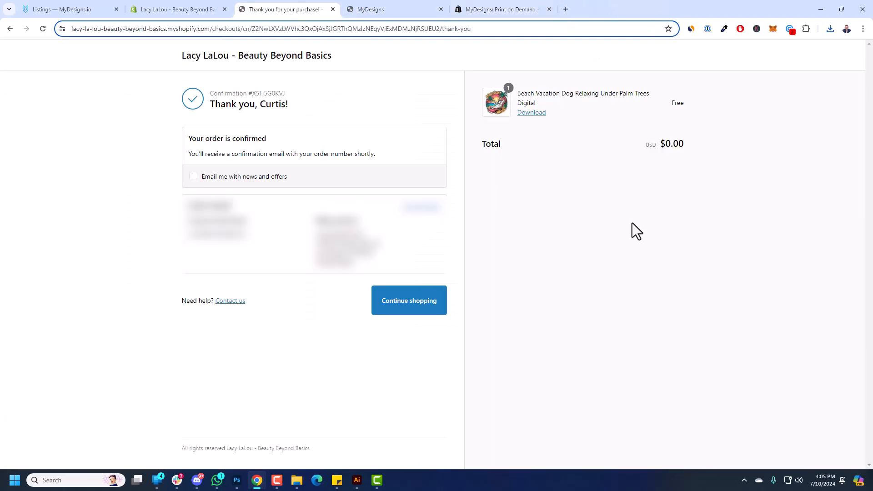
mouse_move(222, 78)
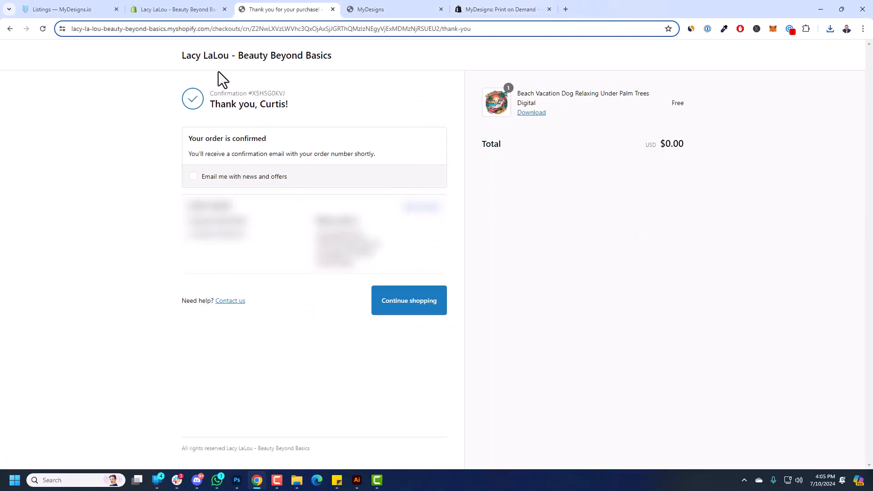
left_click(409, 300)
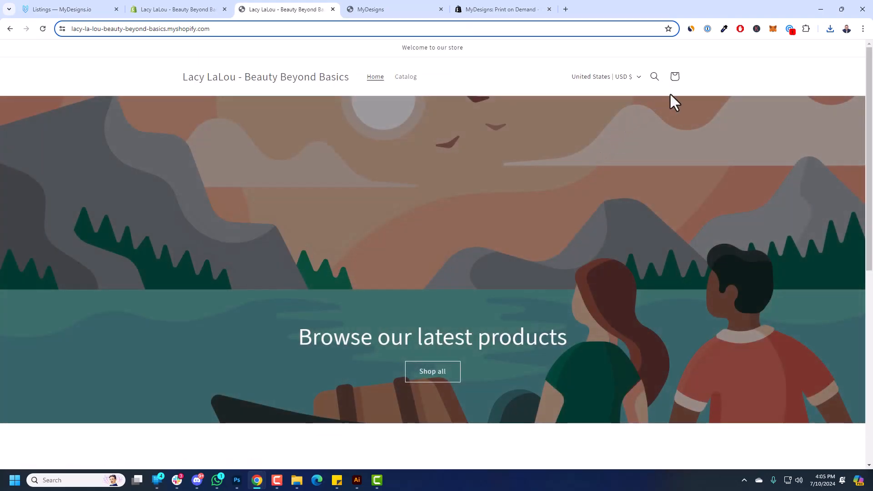
mouse_move(557, 215)
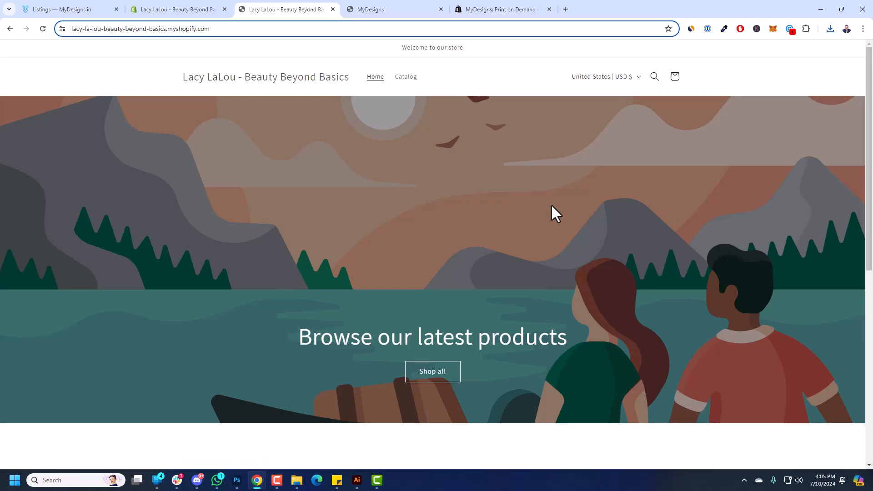
left_click(67, 9)
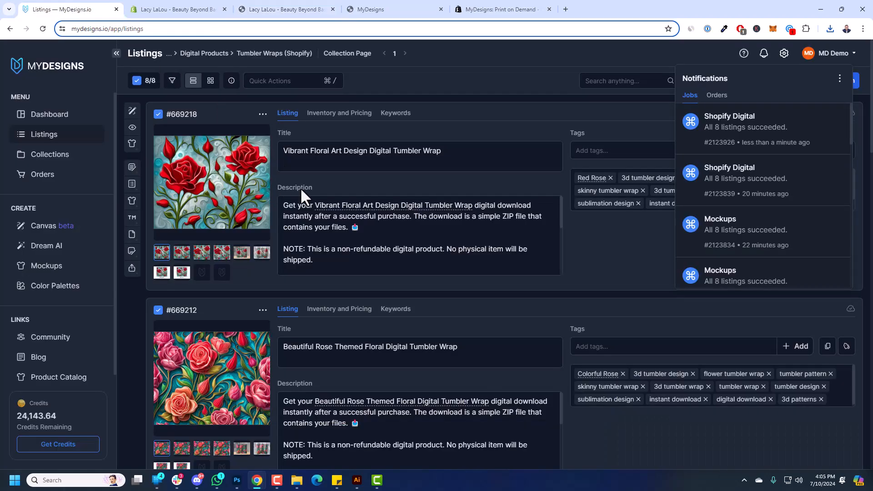
left_click(545, 144)
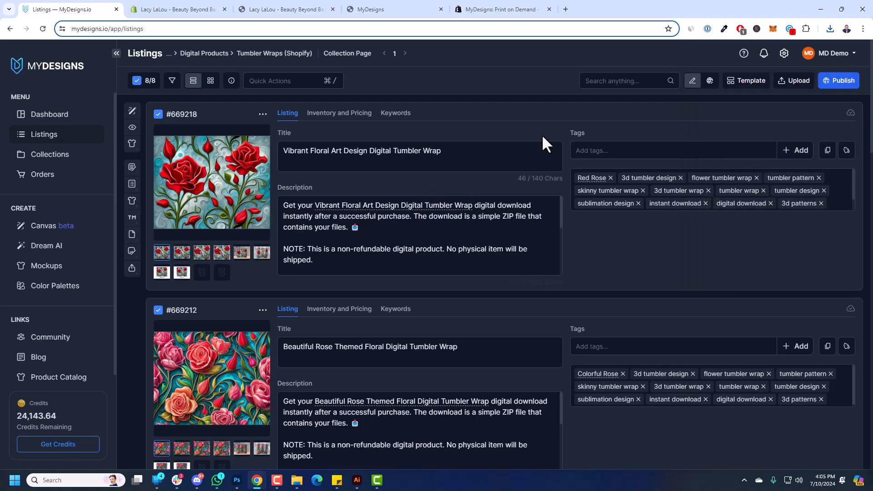